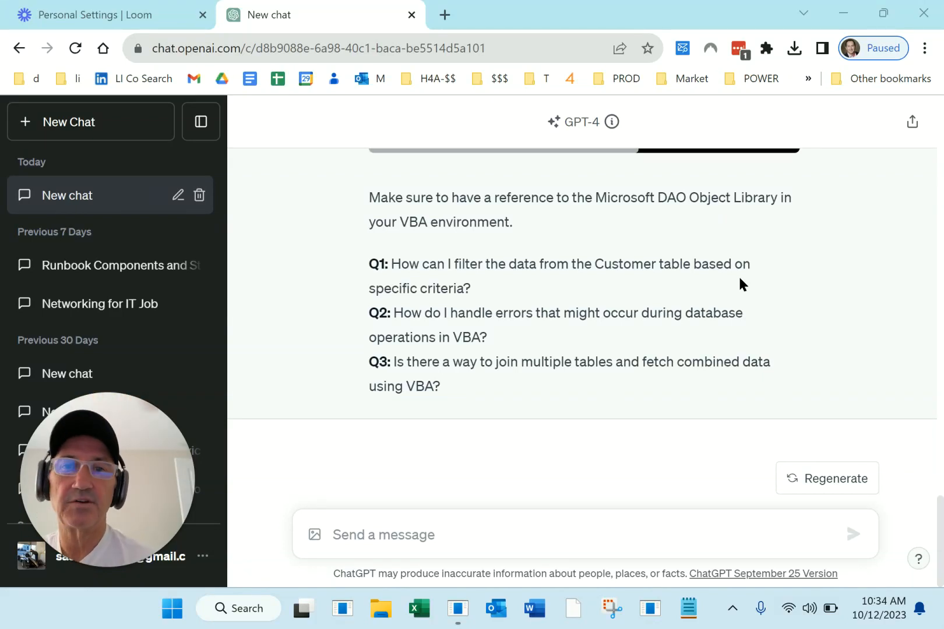
{"action": "mouse_move", "coordinate": [884, 360]}
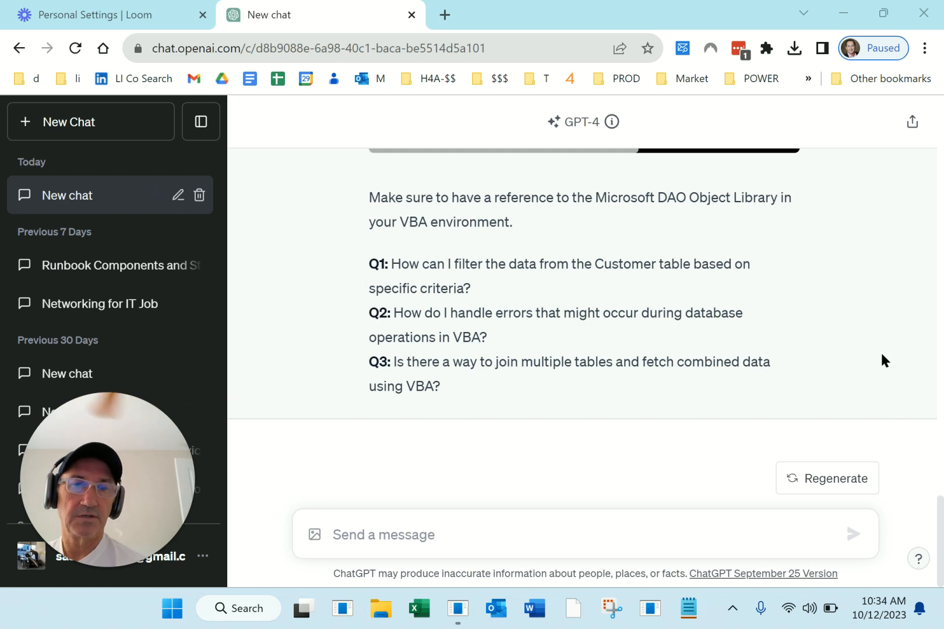
{"action": "mouse_move", "coordinate": [773, 235]}
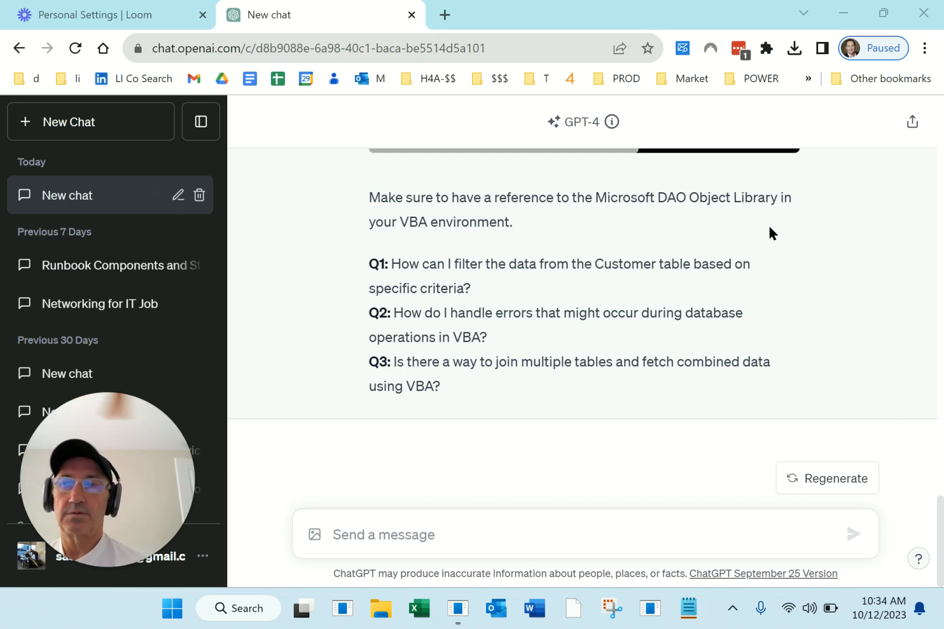
{"action": "mouse_move", "coordinate": [825, 247]}
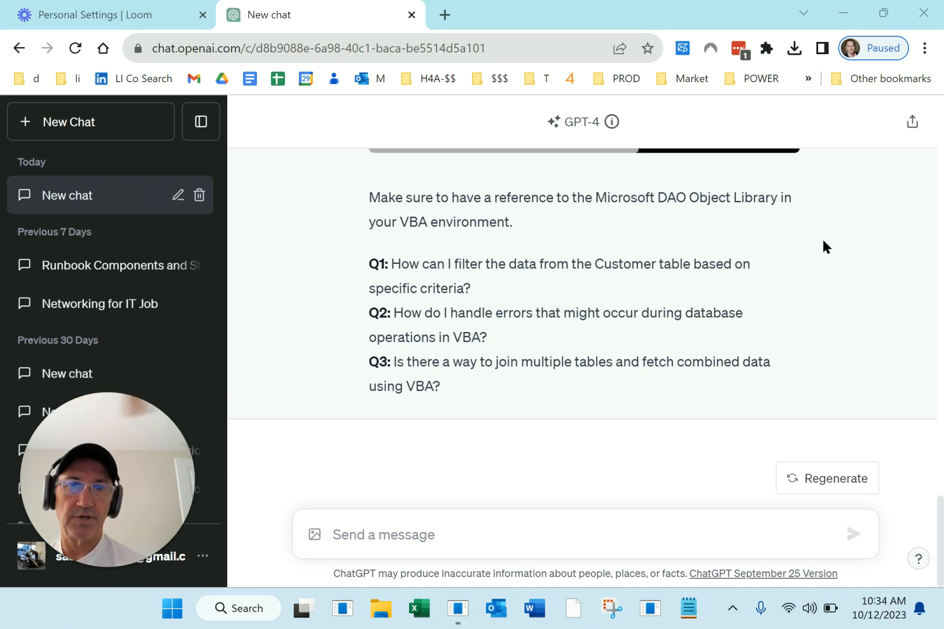
{"action": "mouse_move", "coordinate": [818, 276]}
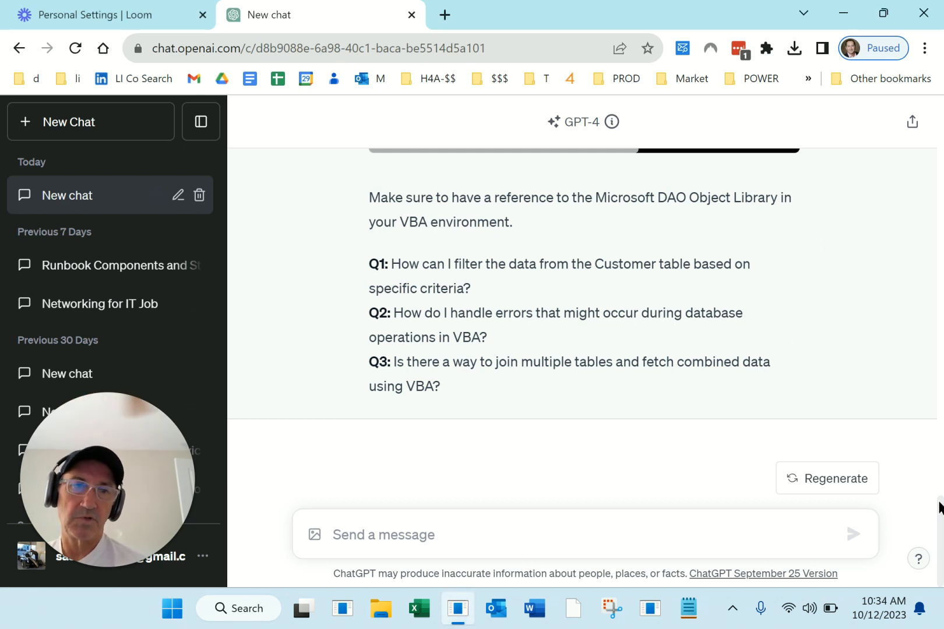
Scroll up to the opening 'You are a Microsoft access programmer' prompt and its reply
{"action": "scroll", "scroll_direction": "down", "scroll_amount": 3}
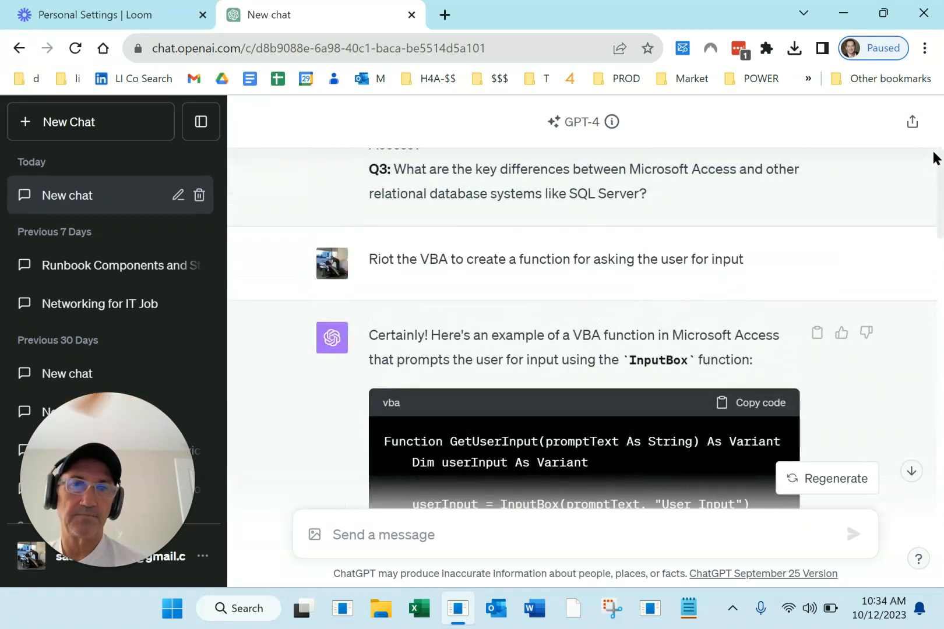
{"action": "scroll", "scroll_direction": "up", "scroll_amount": 3}
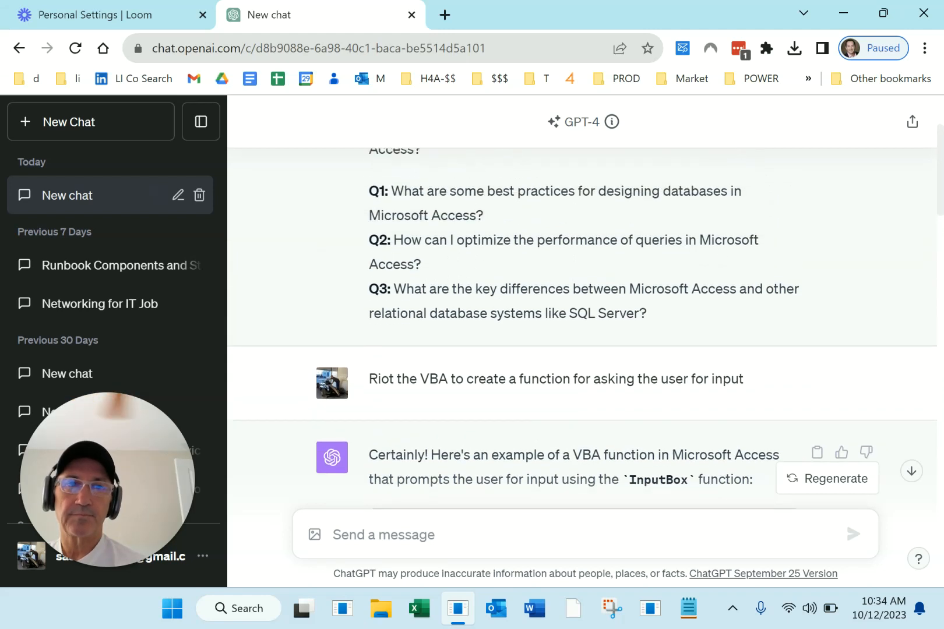
{"action": "scroll", "scroll_direction": "up", "scroll_amount": 3}
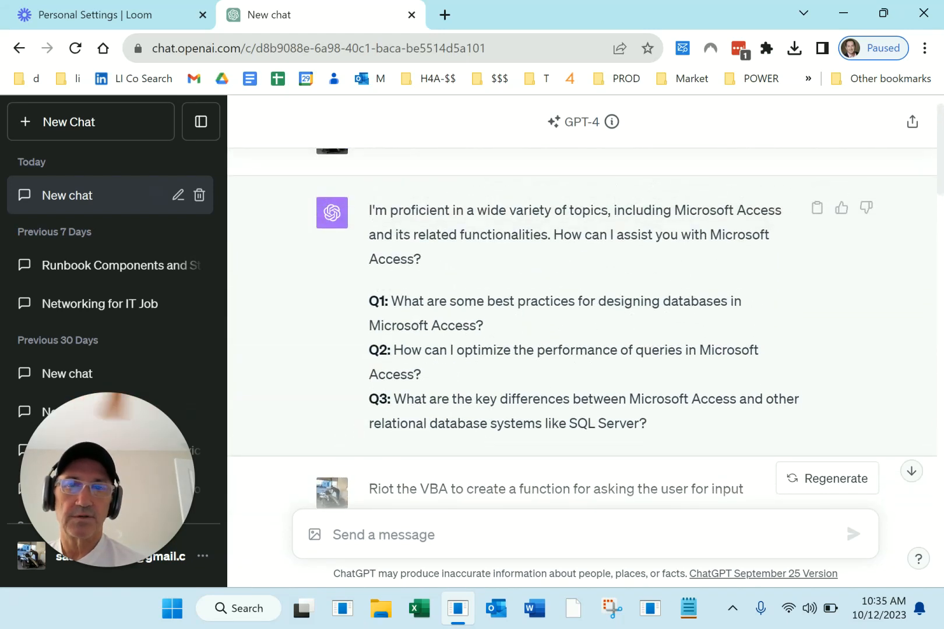
{"action": "scroll", "scroll_direction": "up", "scroll_amount": 3}
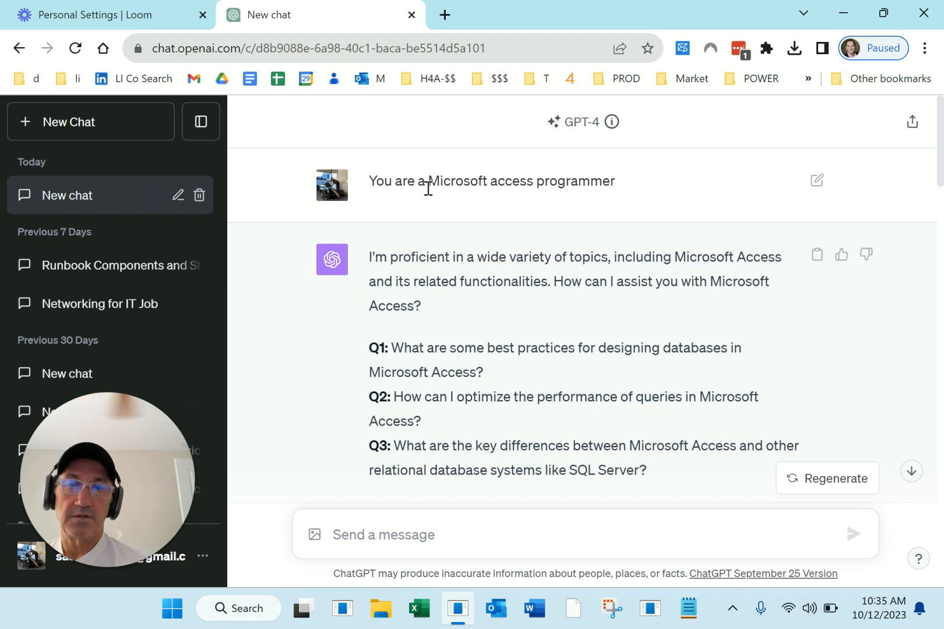
{"action": "mouse_move", "coordinate": [407, 203]}
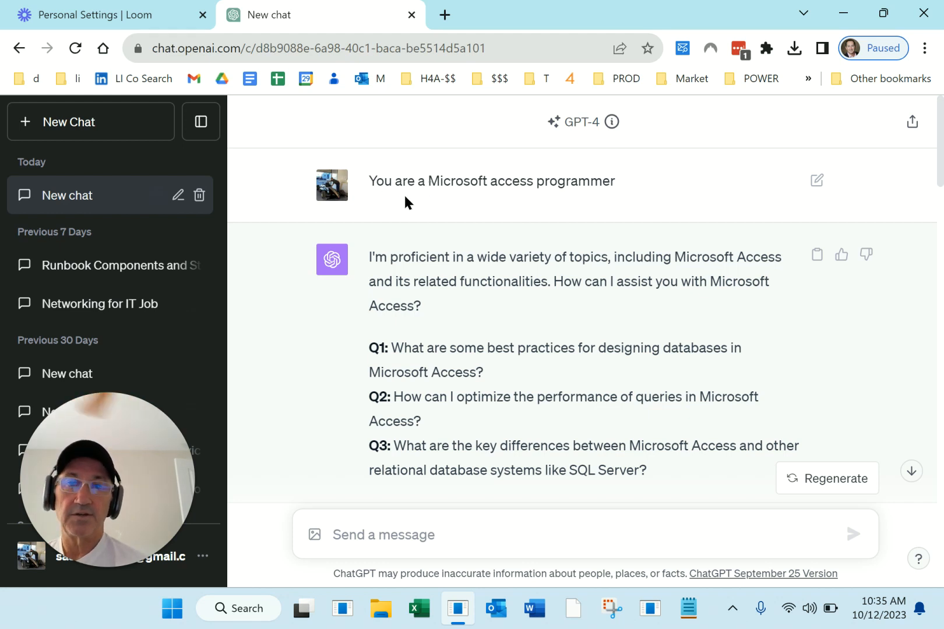
{"action": "mouse_move", "coordinate": [503, 199]}
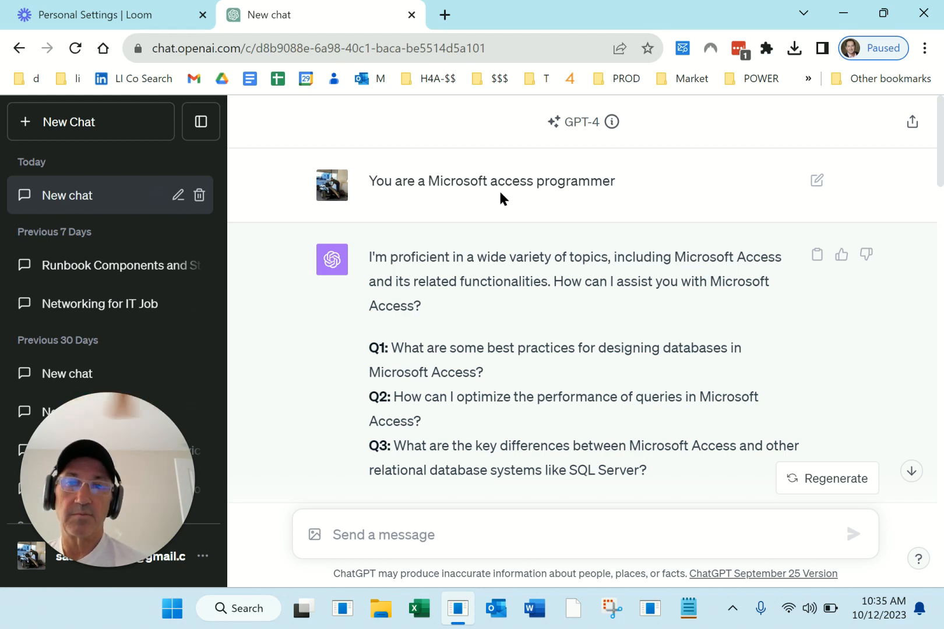
{"action": "mouse_move", "coordinate": [429, 289]}
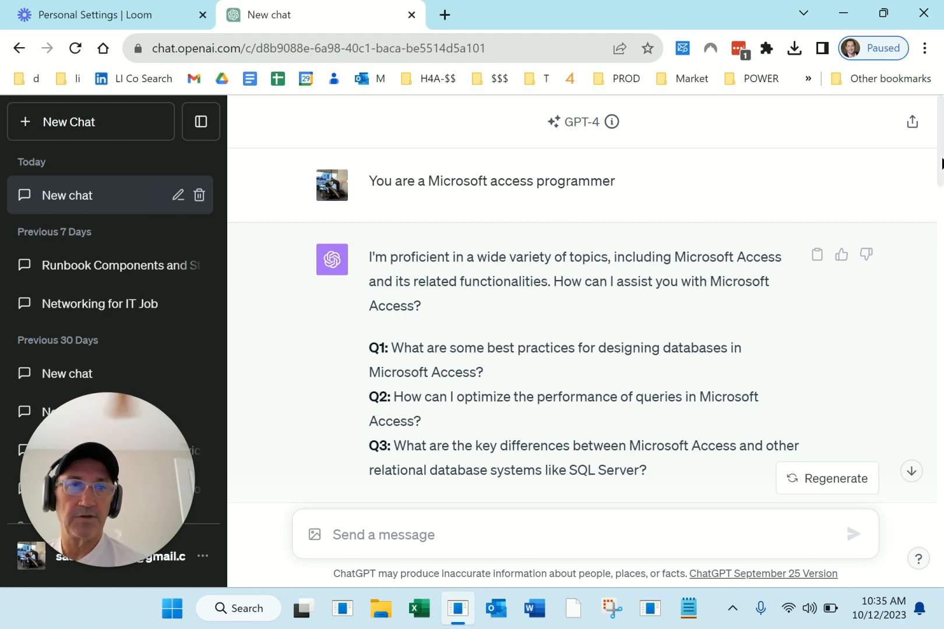
Scroll through the GetUserInput InputBox function and its usage example to the customer-table prompt
{"action": "scroll", "scroll_direction": "down", "scroll_amount": 3}
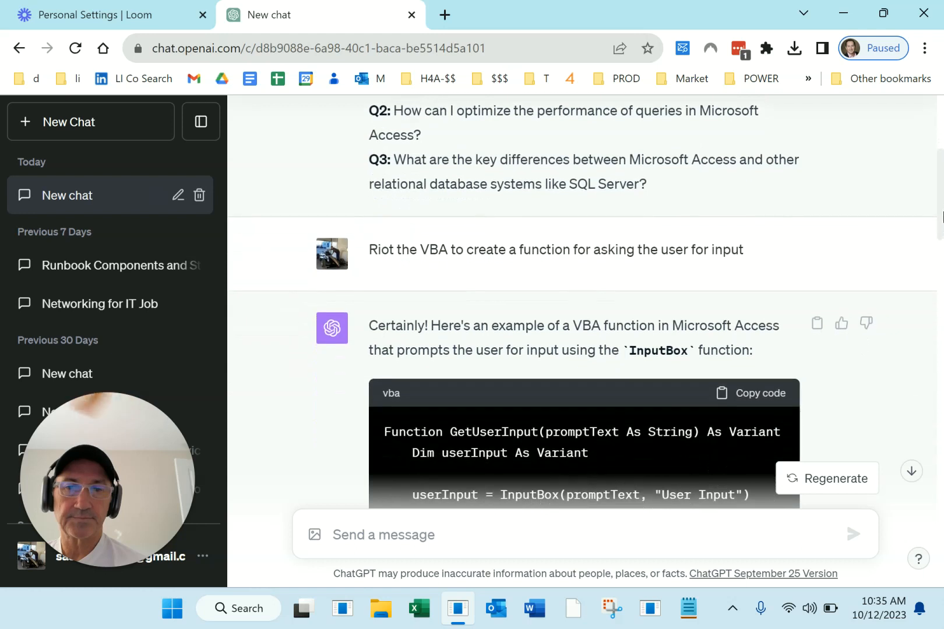
{"action": "scroll", "scroll_direction": "down", "scroll_amount": 3}
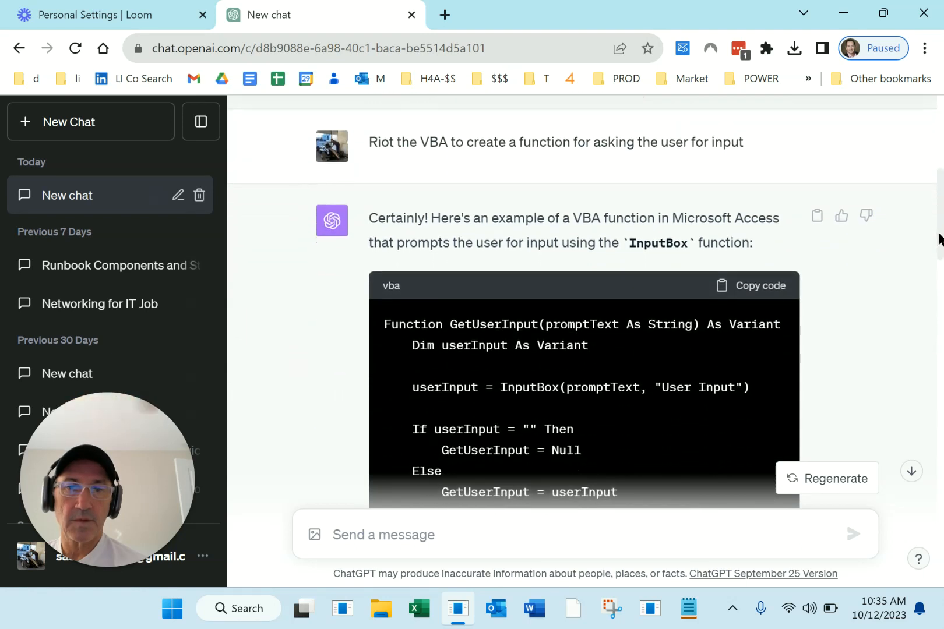
{"action": "scroll", "scroll_direction": "up", "scroll_amount": 3}
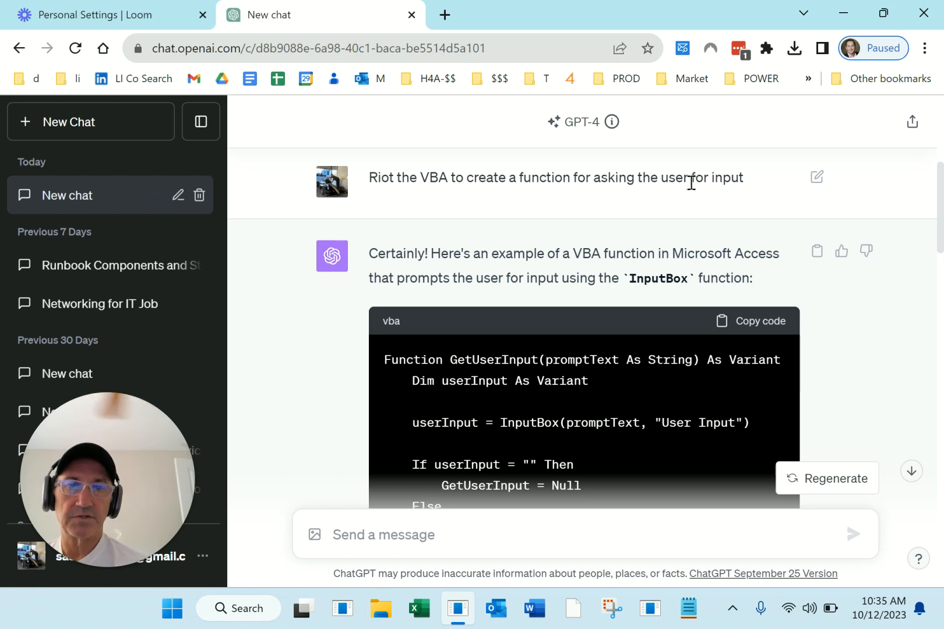
{"action": "mouse_move", "coordinate": [914, 249]}
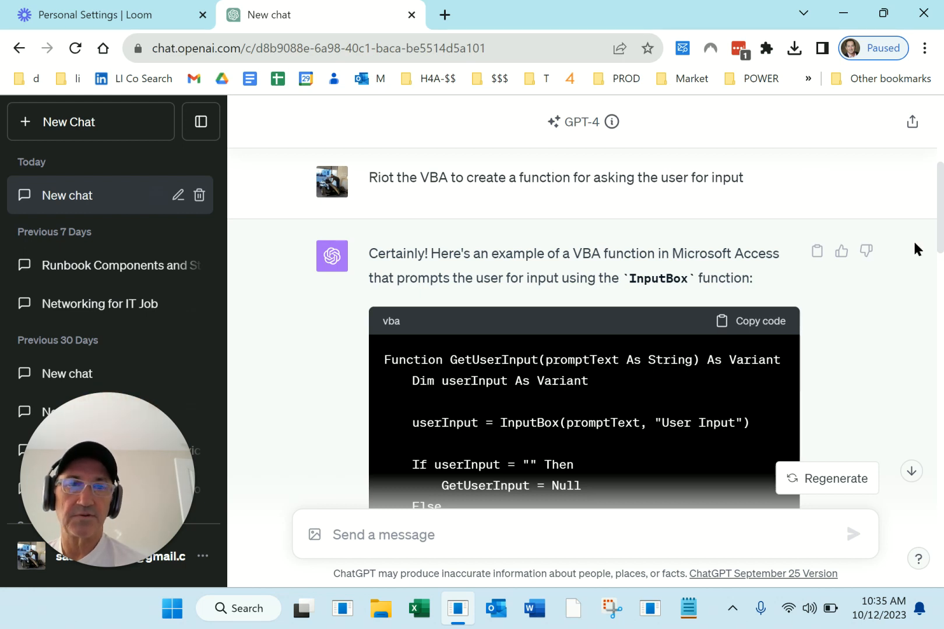
{"action": "scroll", "scroll_direction": "down", "scroll_amount": 3}
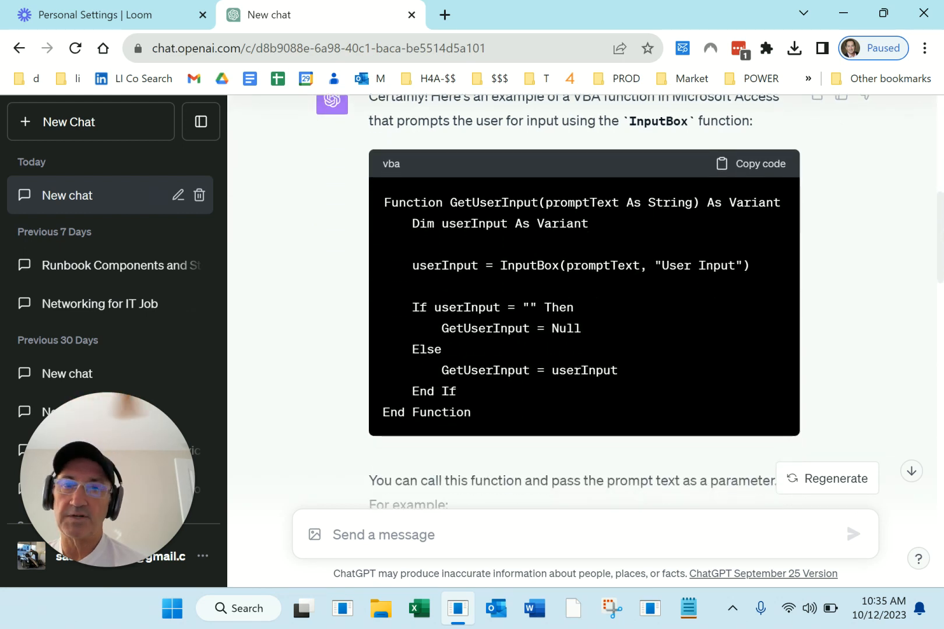
{"action": "scroll", "scroll_direction": "down", "scroll_amount": 3}
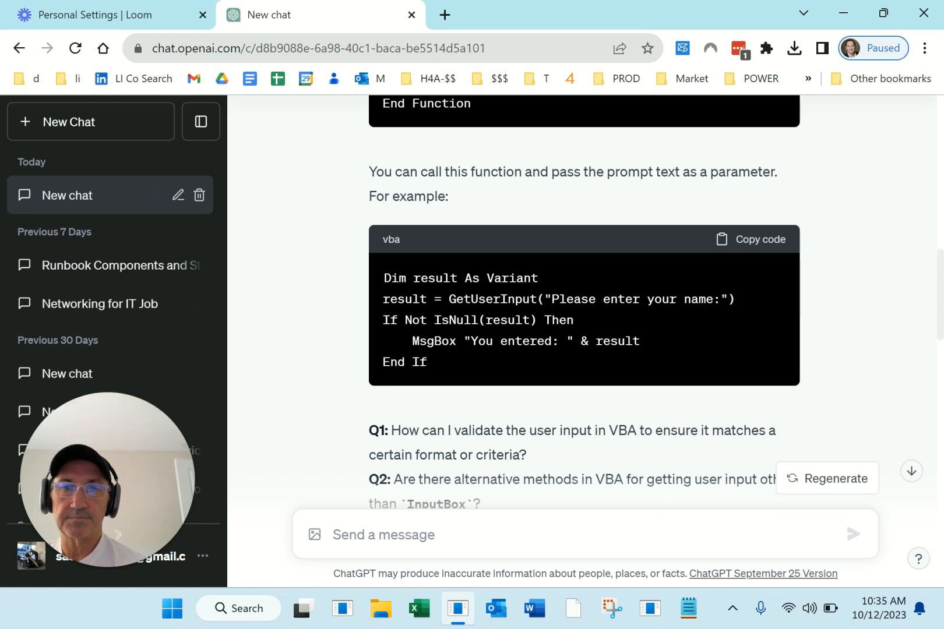
{"action": "scroll", "scroll_direction": "down", "scroll_amount": 3}
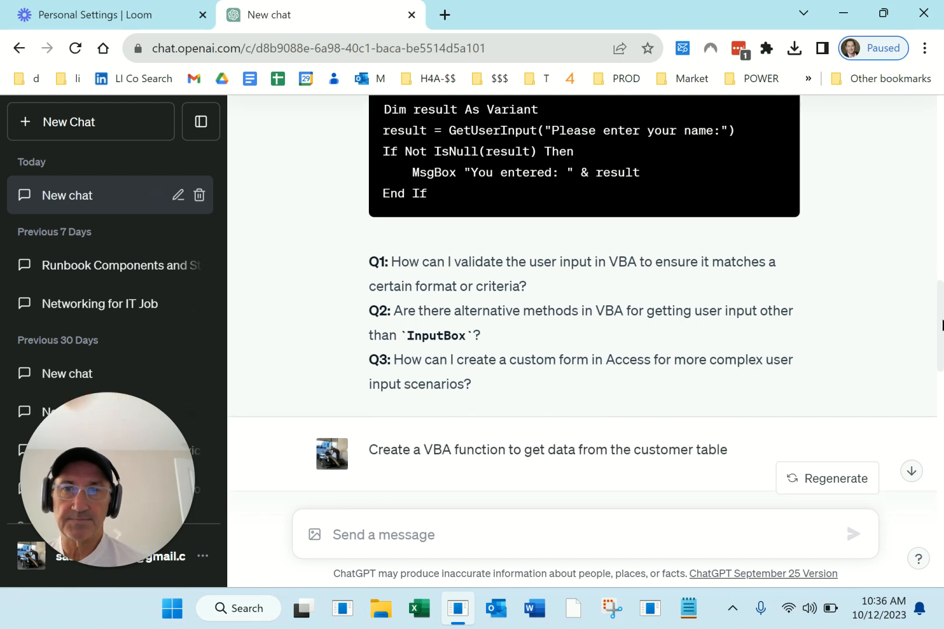
Scroll through the GetAllCustomersData function and its recordset-looping usage example
{"action": "scroll", "scroll_direction": "down", "scroll_amount": 3}
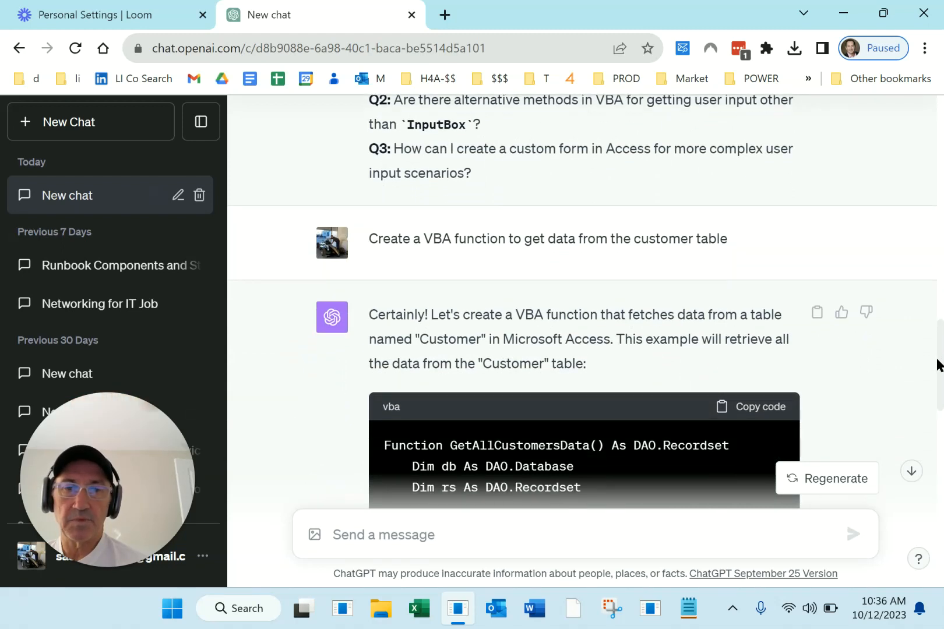
{"action": "scroll", "scroll_direction": "down", "scroll_amount": 3}
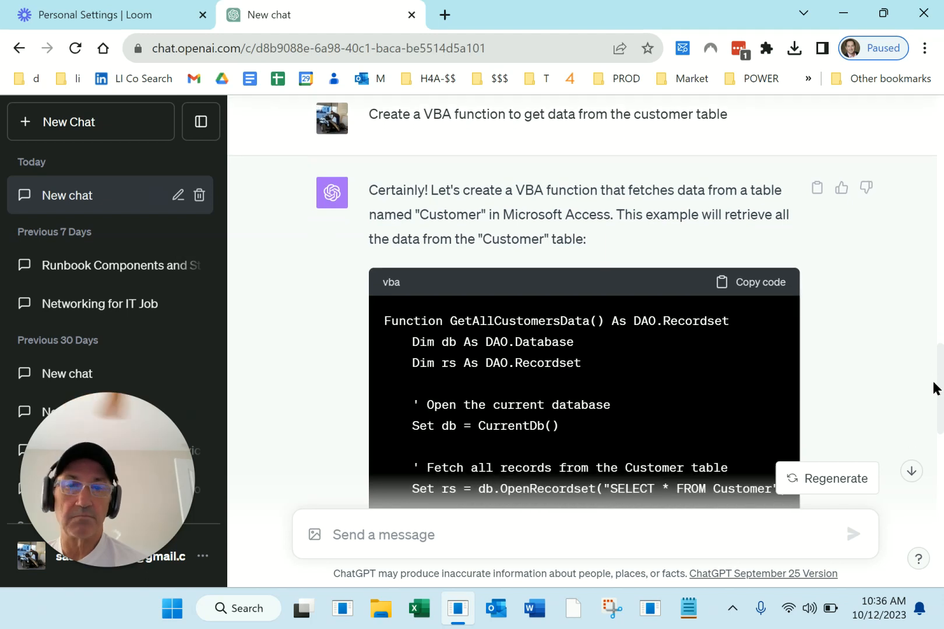
{"action": "scroll", "scroll_direction": "down", "scroll_amount": 3}
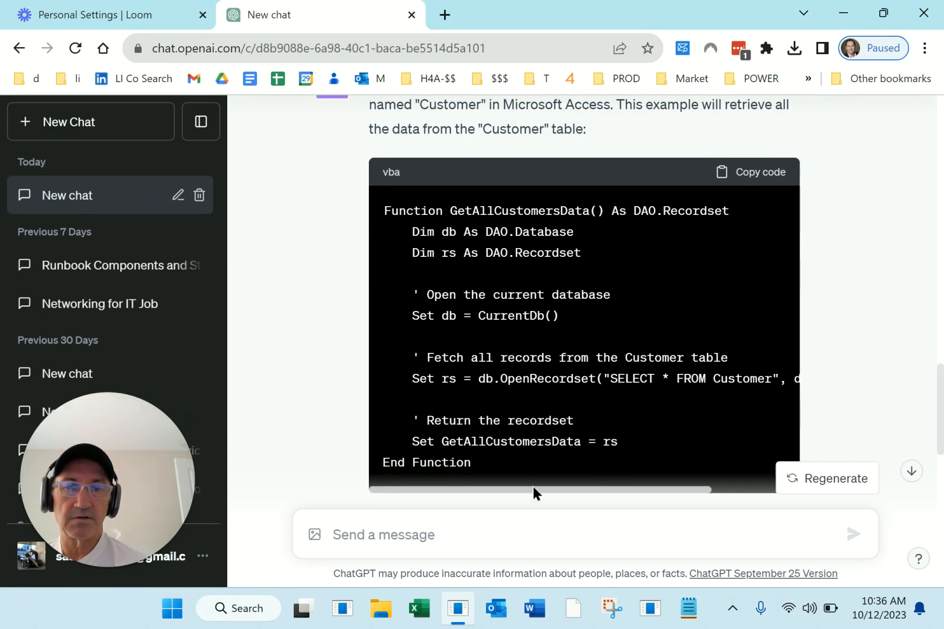
{"action": "mouse_move", "coordinate": [317, 176]}
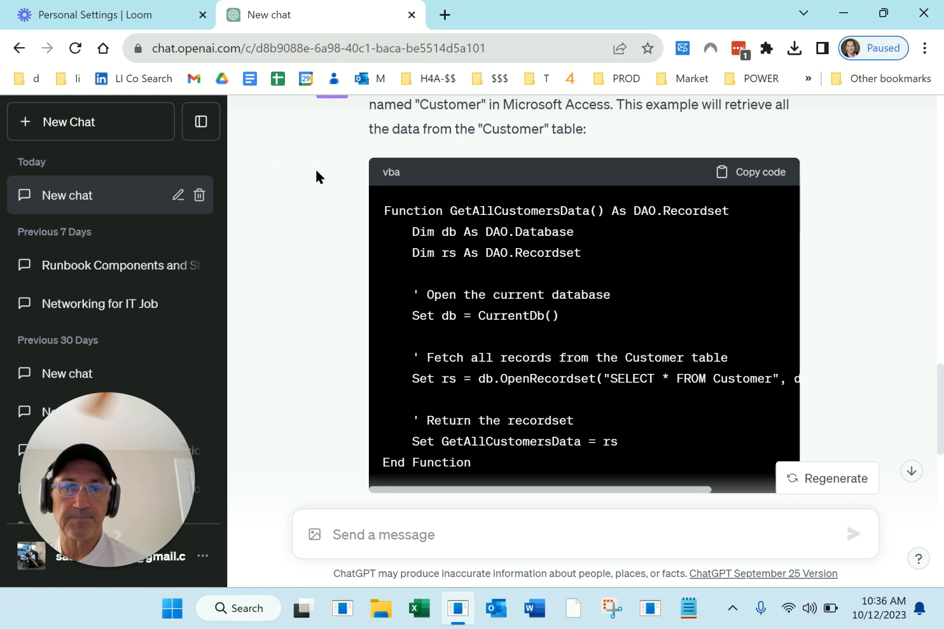
{"action": "mouse_move", "coordinate": [572, 500]}
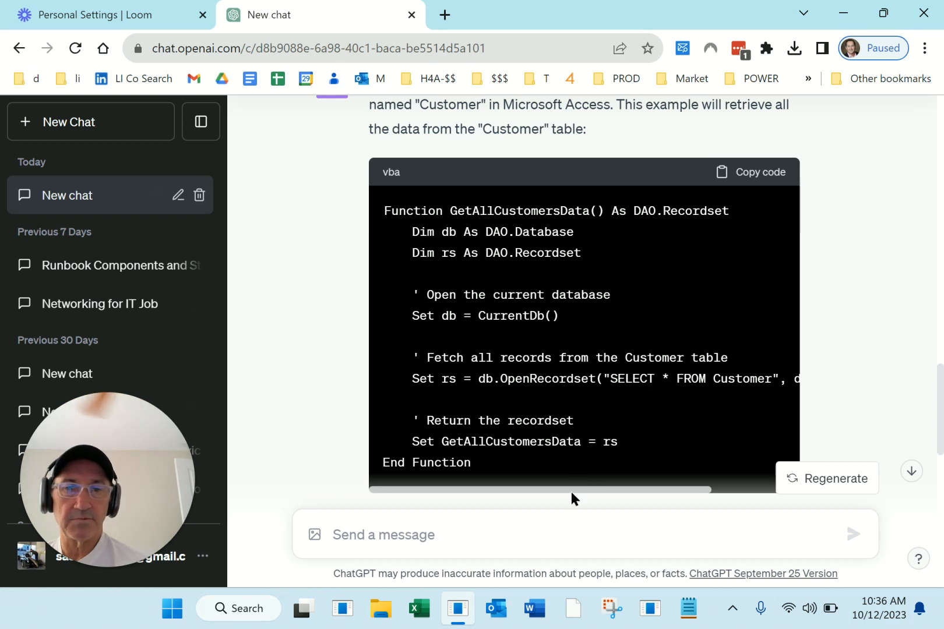
{"action": "mouse_move", "coordinate": [900, 474]}
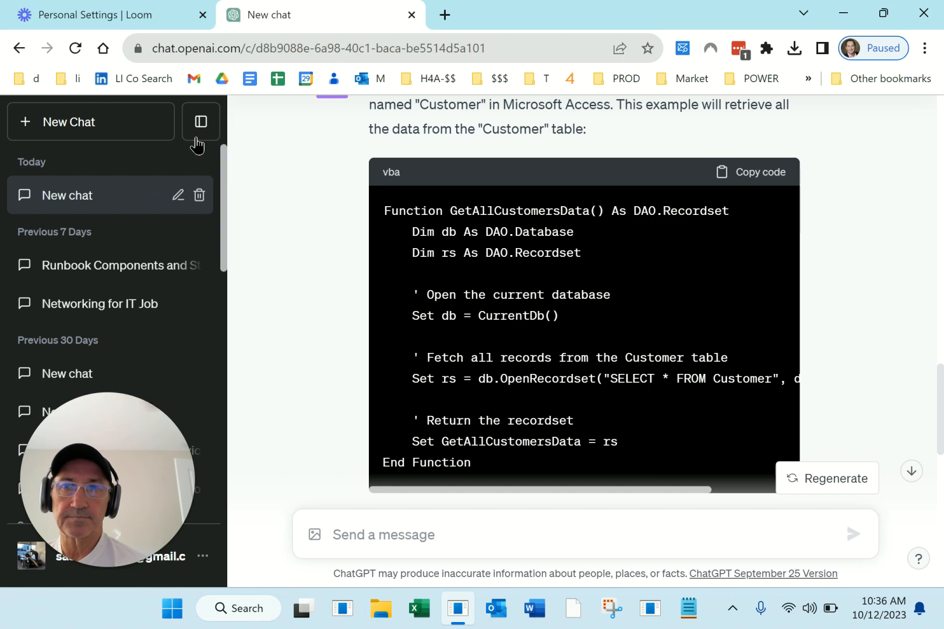
{"action": "scroll", "scroll_direction": "down", "scroll_amount": 3}
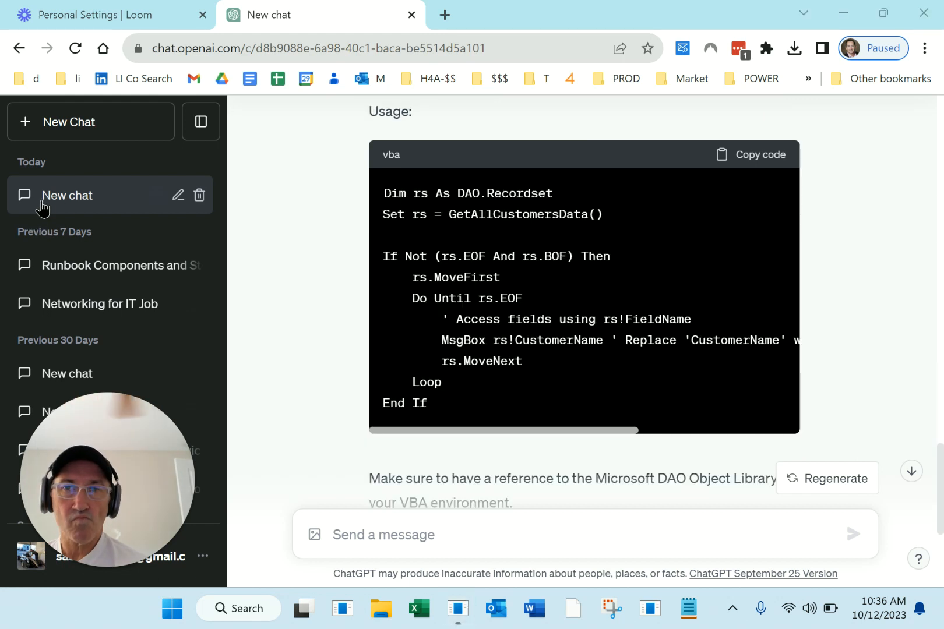
{"action": "mouse_move", "coordinate": [536, 253]}
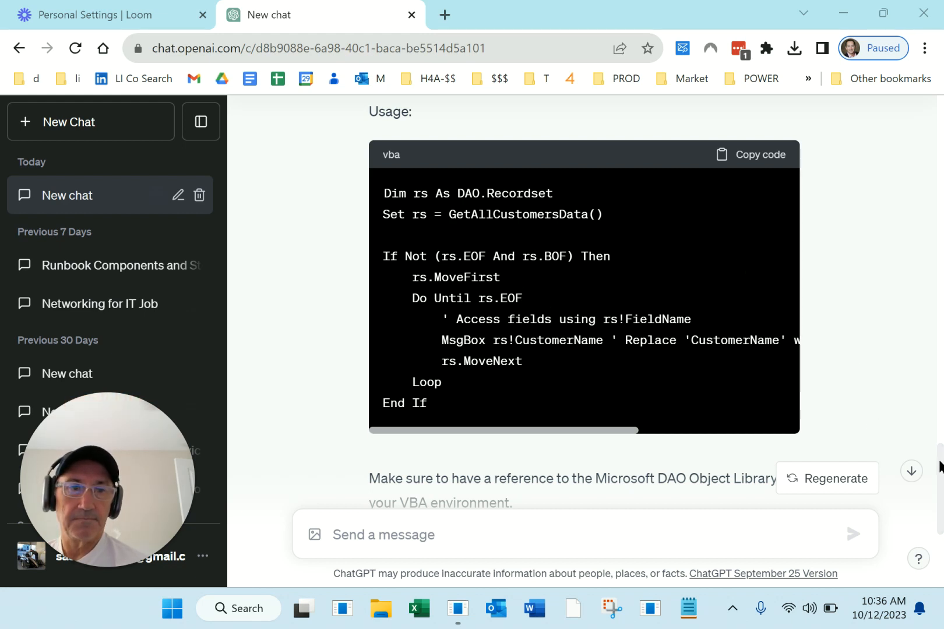
{"action": "scroll", "scroll_direction": "up", "scroll_amount": 3}
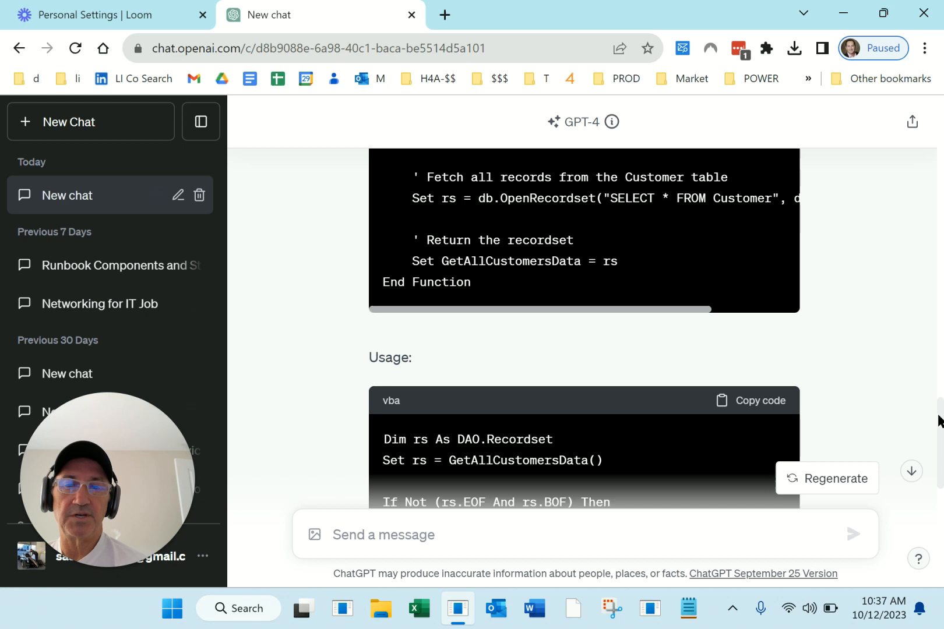
{"action": "mouse_move", "coordinate": [26, 169]}
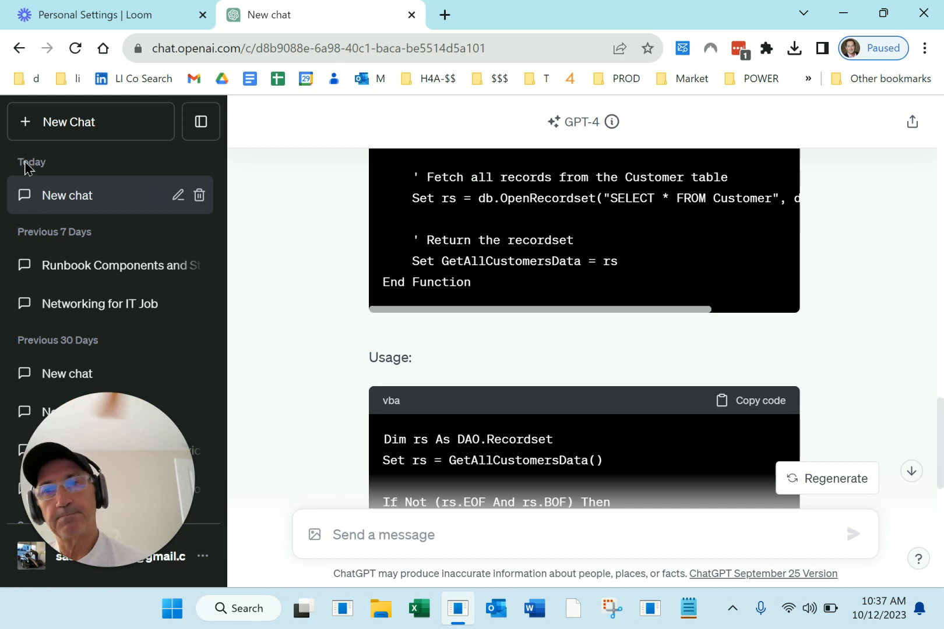
Send the prompt 'write me a vba module to create a microsoft access database application to support a non-profit'
{"action": "type", "text": "write me a vba module to create a microsoft access database application to support a non-profit organization"}
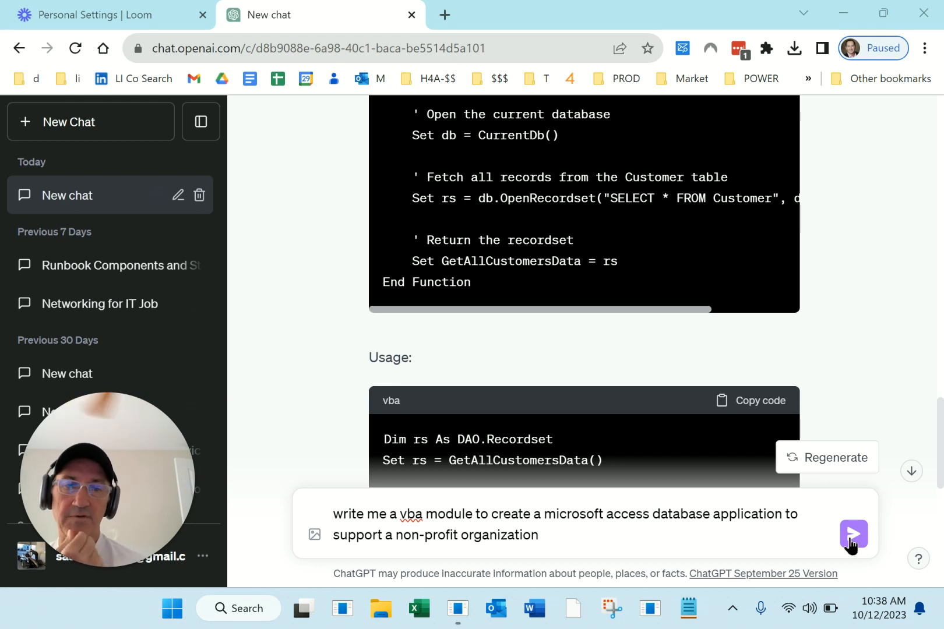
{"action": "left_click", "coordinate": [852, 535]}
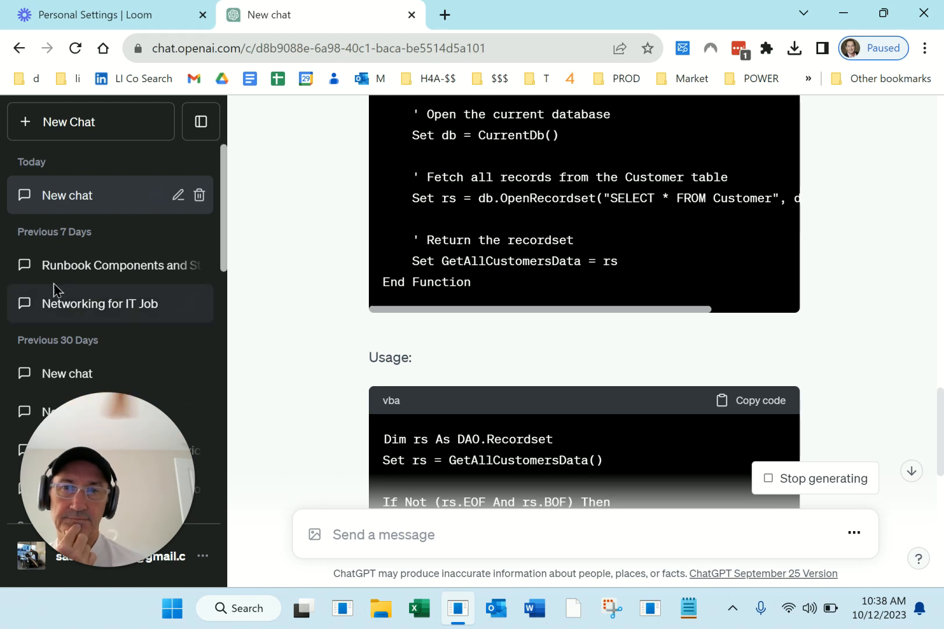
Scroll from the AddDonor code through AddDonation, GetTotalDonations, closing notes and follow-up questions
{"action": "scroll", "scroll_direction": "up", "scroll_amount": 3}
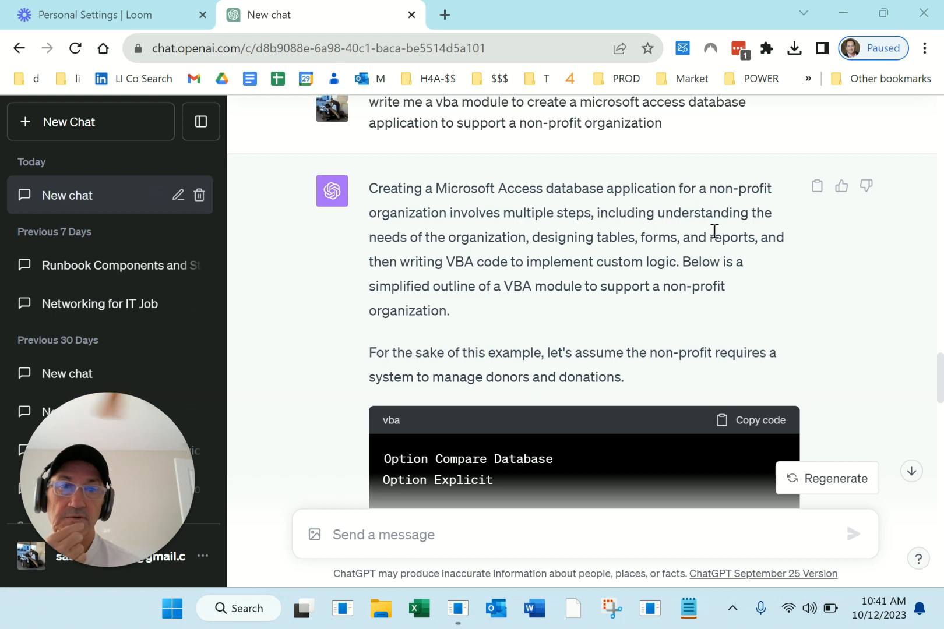
{"action": "mouse_move", "coordinate": [612, 258]}
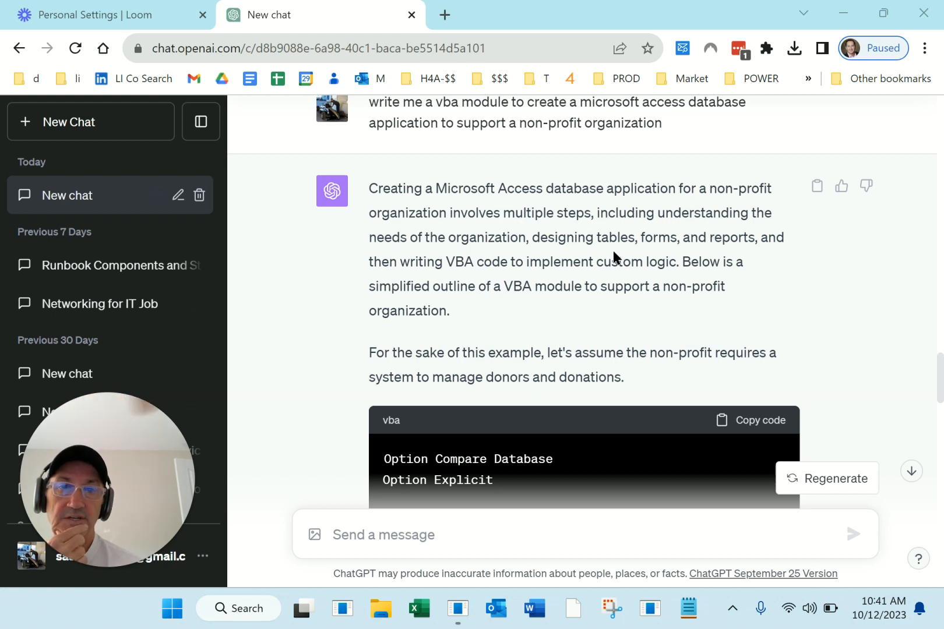
{"action": "mouse_move", "coordinate": [513, 307]}
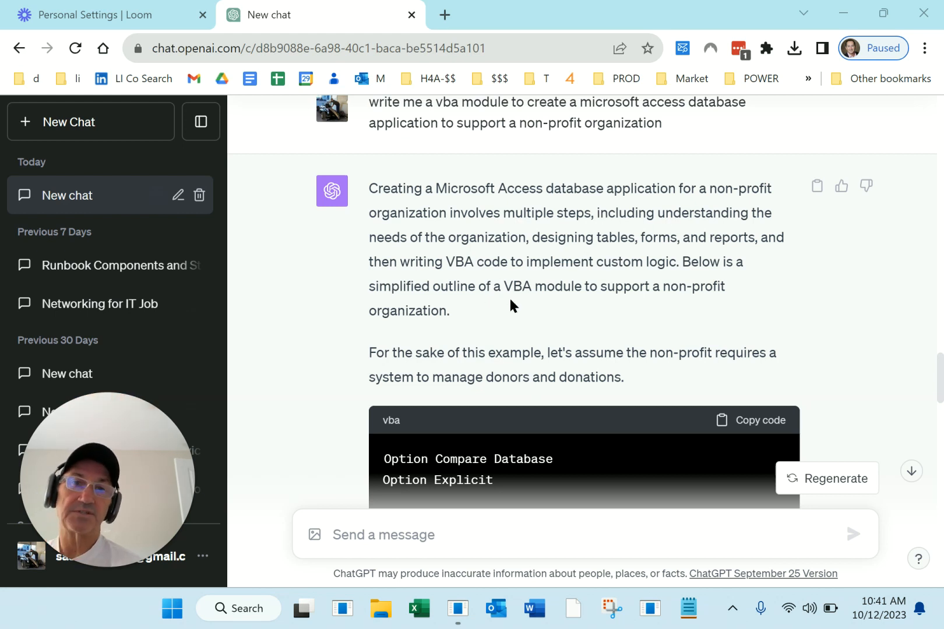
{"action": "mouse_move", "coordinate": [756, 315]}
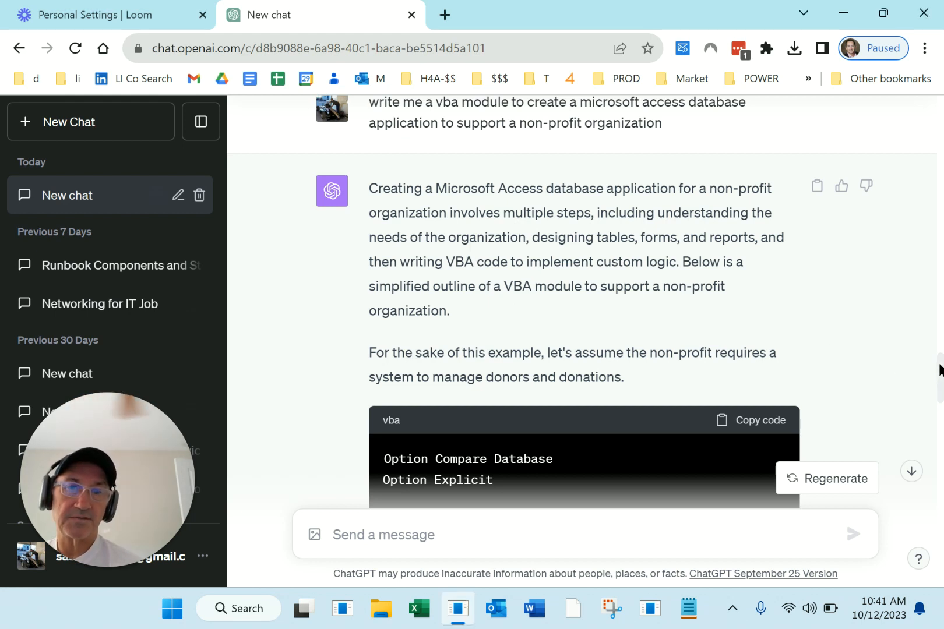
{"action": "scroll", "scroll_direction": "down", "scroll_amount": 3}
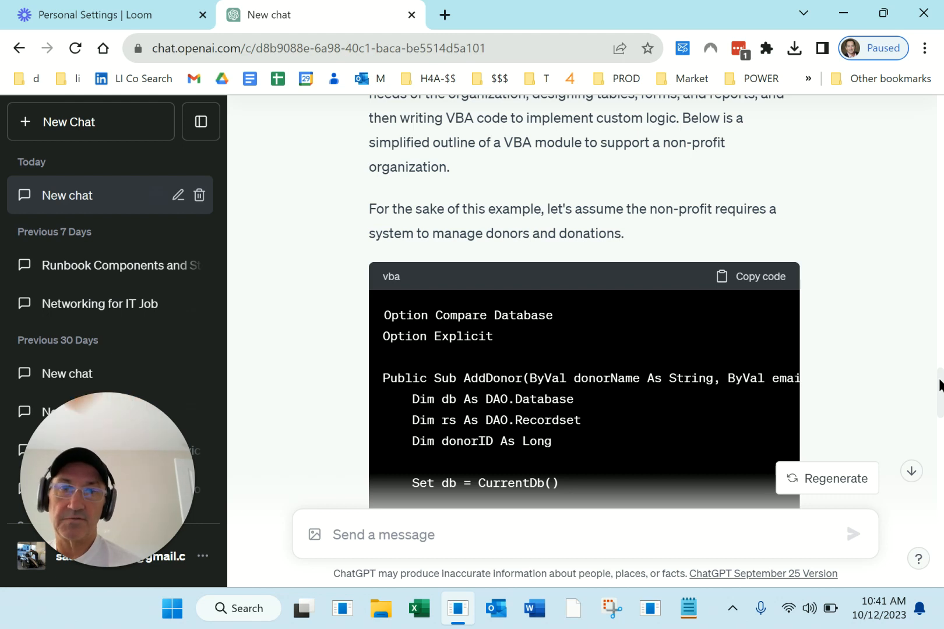
{"action": "scroll", "scroll_direction": "down", "scroll_amount": 3}
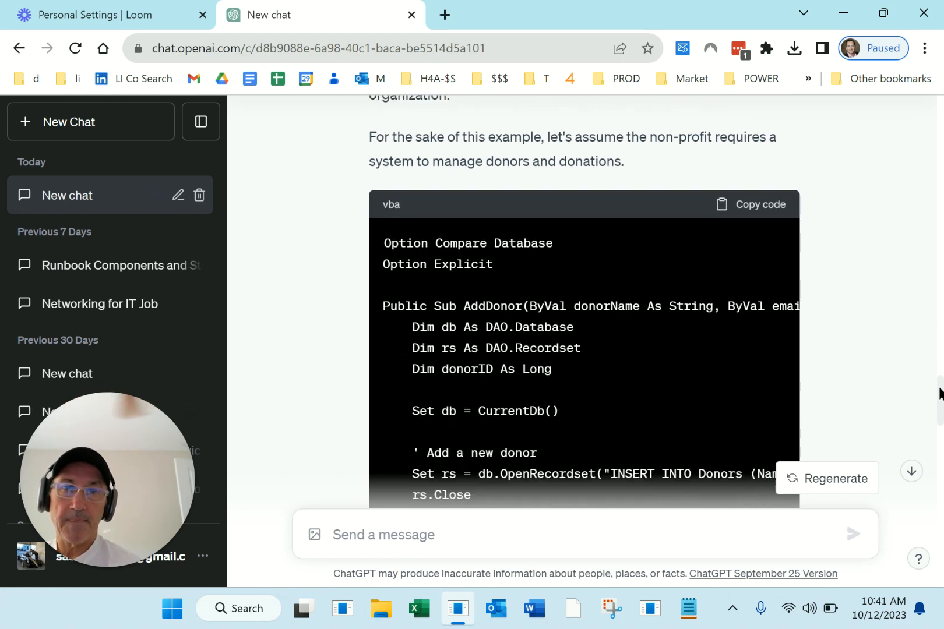
{"action": "scroll", "scroll_direction": "down", "scroll_amount": 3}
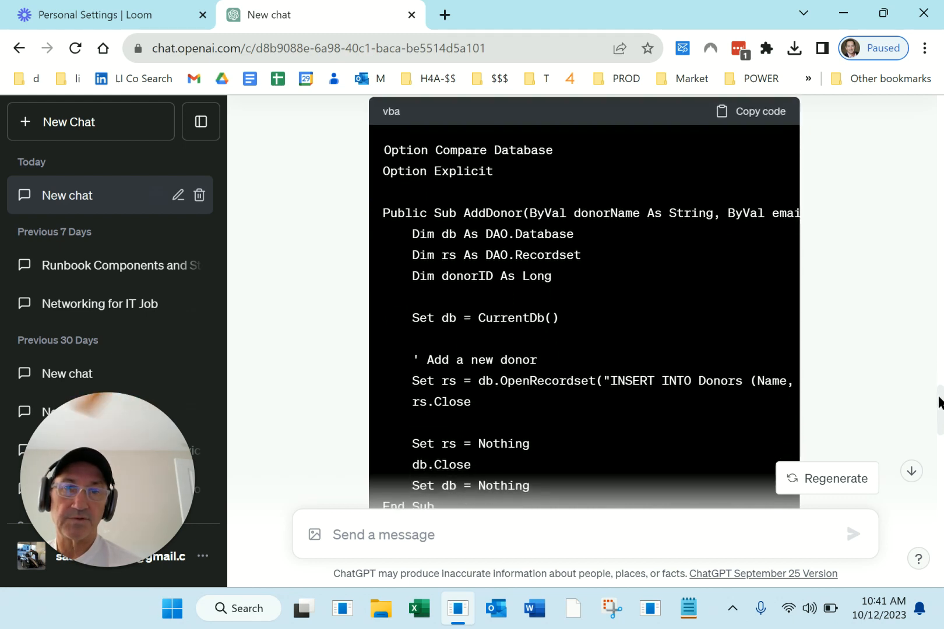
{"action": "scroll", "scroll_direction": "down", "scroll_amount": 3}
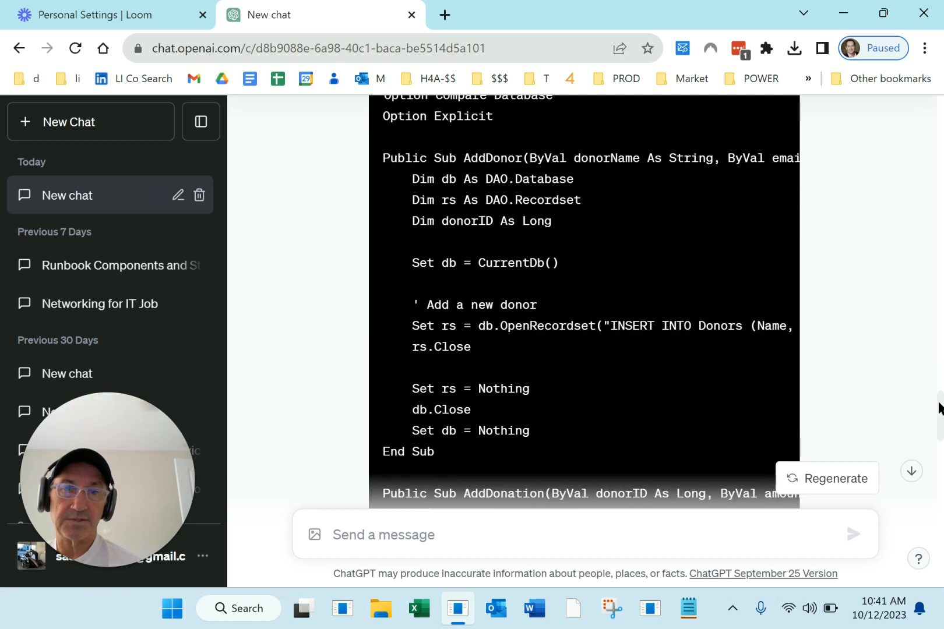
{"action": "scroll", "scroll_direction": "down", "scroll_amount": 3}
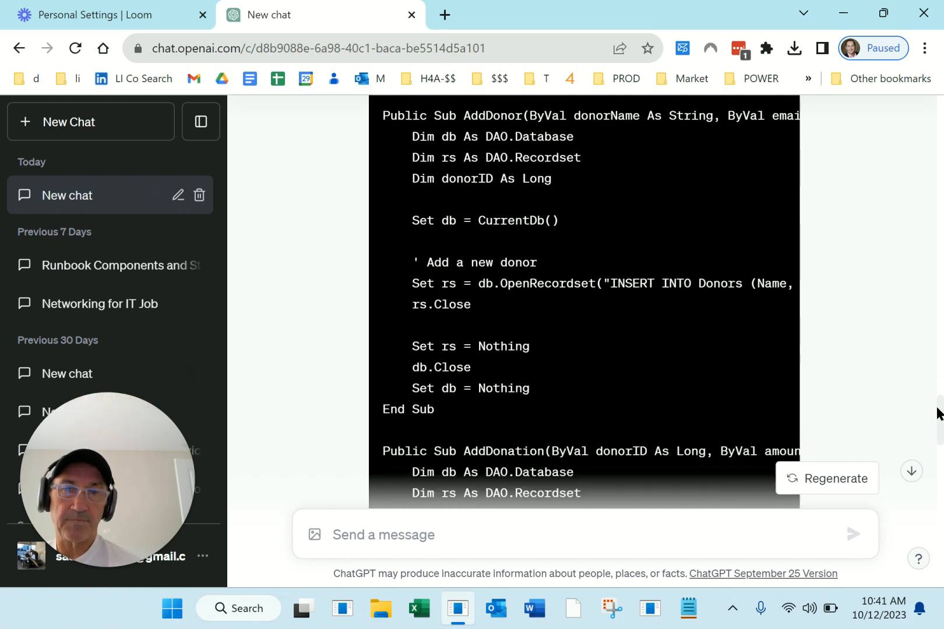
{"action": "scroll", "scroll_direction": "down", "scroll_amount": 3}
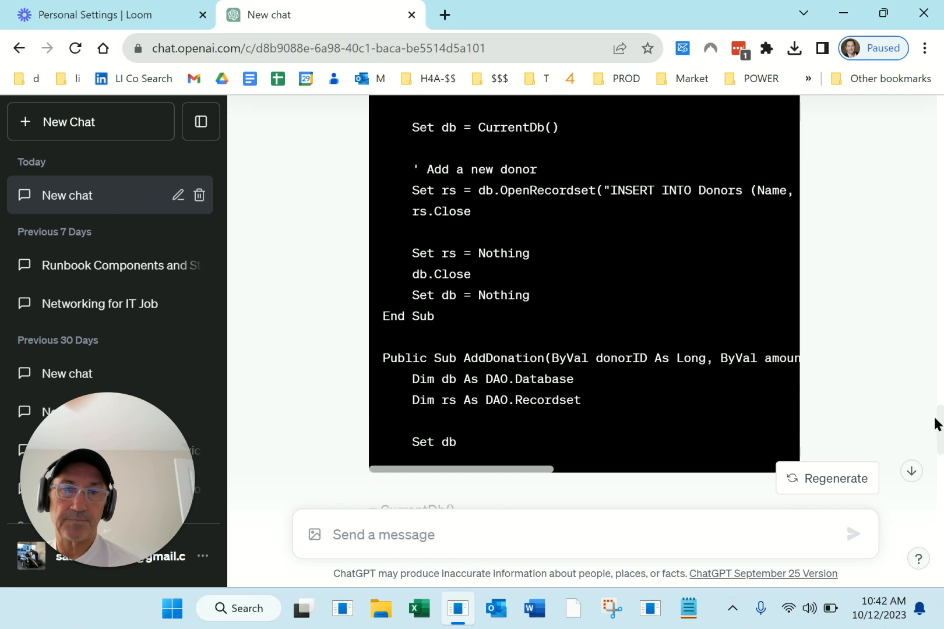
{"action": "scroll", "scroll_direction": "down", "scroll_amount": 3}
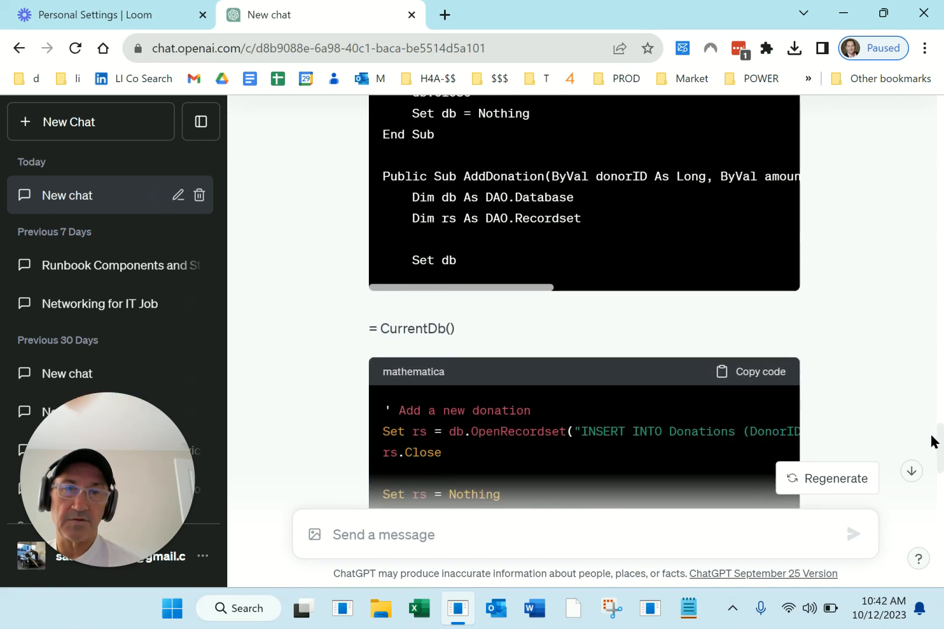
{"action": "scroll", "scroll_direction": "down", "scroll_amount": 3}
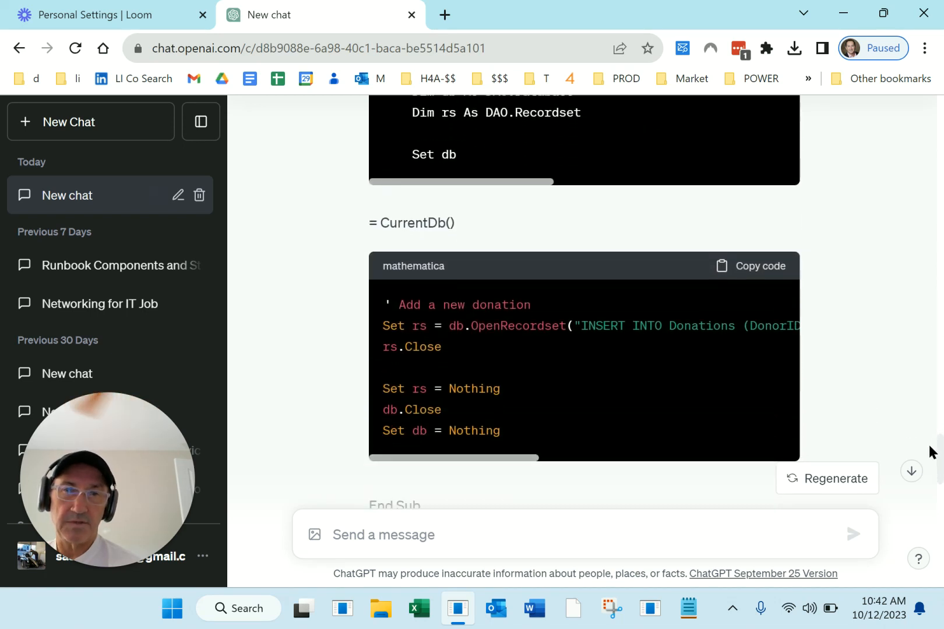
{"action": "scroll", "scroll_direction": "down", "scroll_amount": 3}
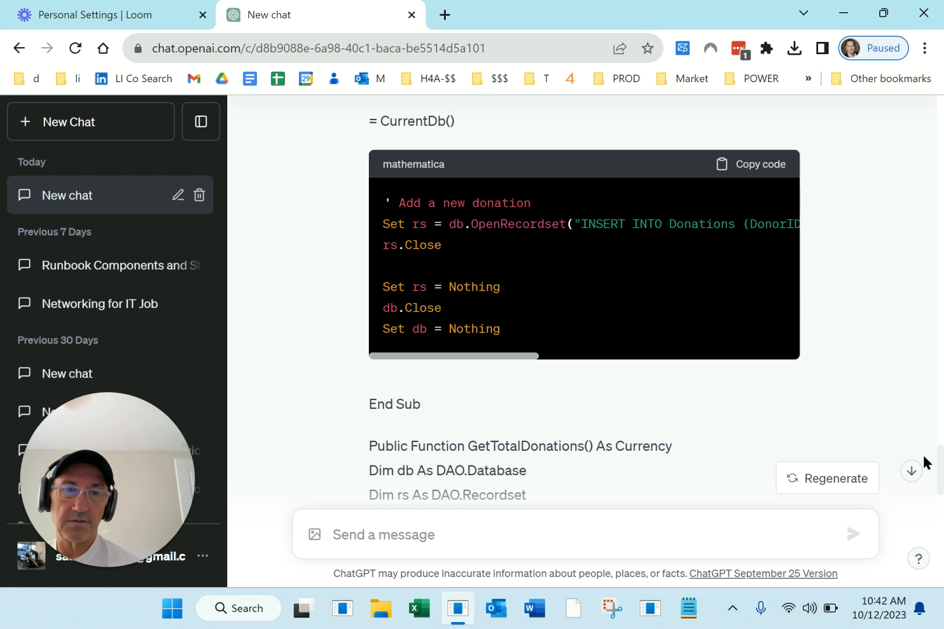
{"action": "scroll", "scroll_direction": "down", "scroll_amount": 3}
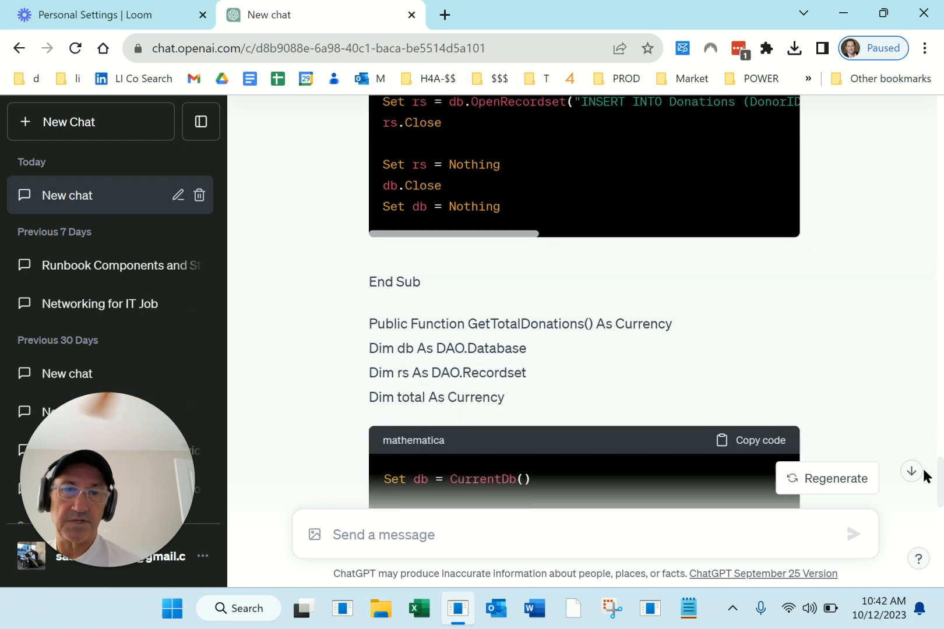
{"action": "scroll", "scroll_direction": "down", "scroll_amount": 3}
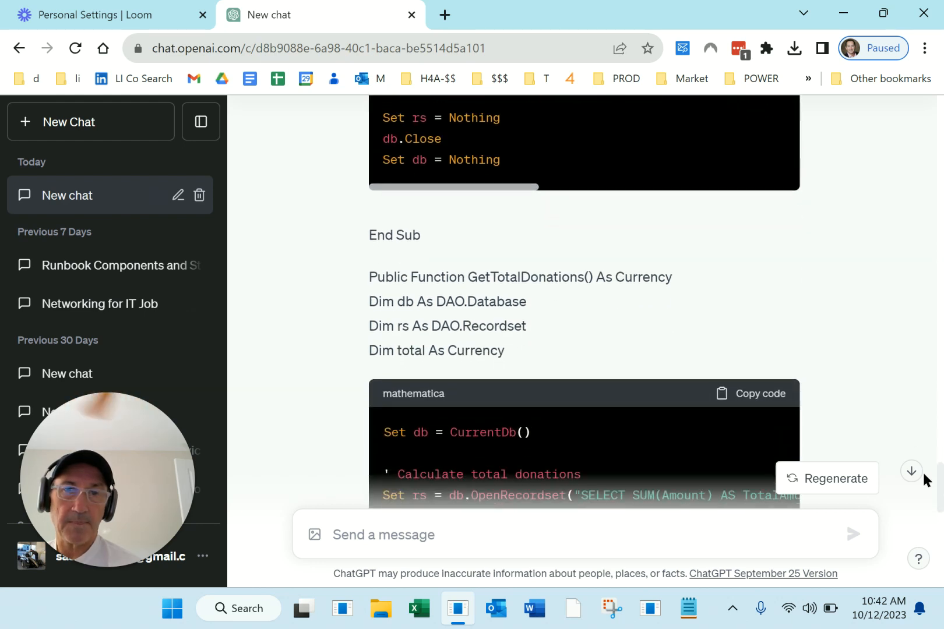
{"action": "scroll", "scroll_direction": "down", "scroll_amount": 3}
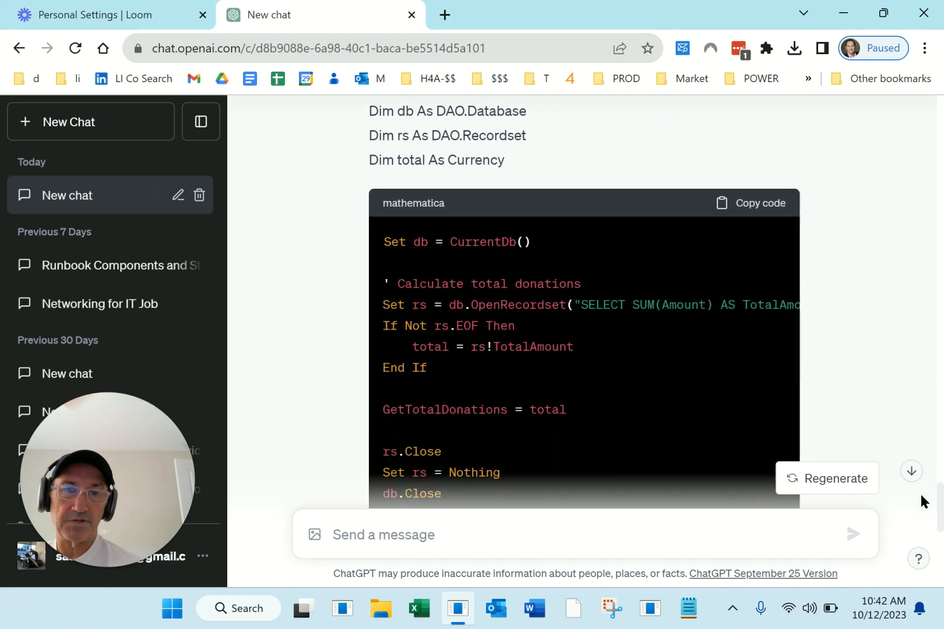
{"action": "scroll", "scroll_direction": "down", "scroll_amount": 3}
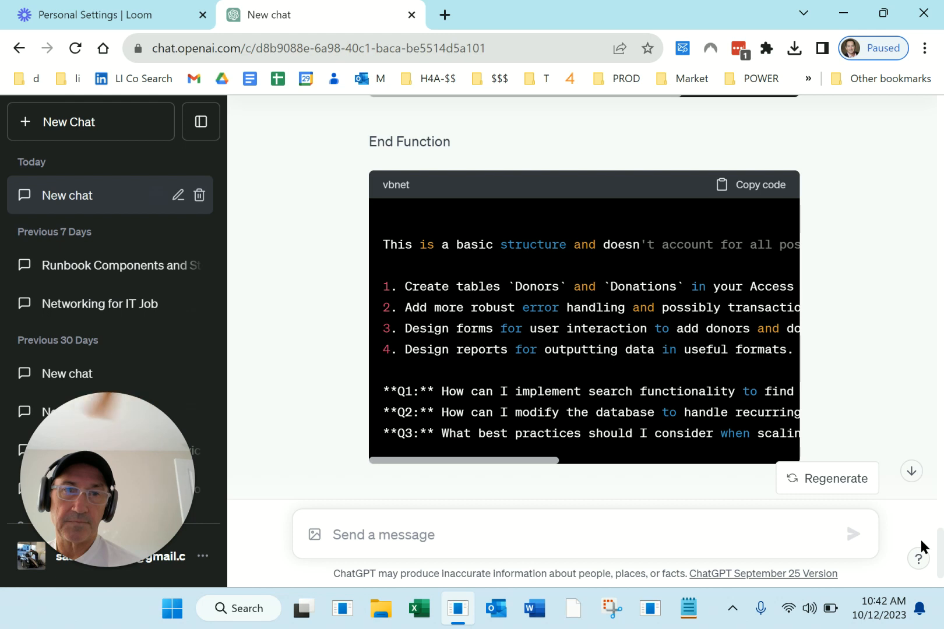
{"action": "scroll", "scroll_direction": "up", "scroll_amount": 3}
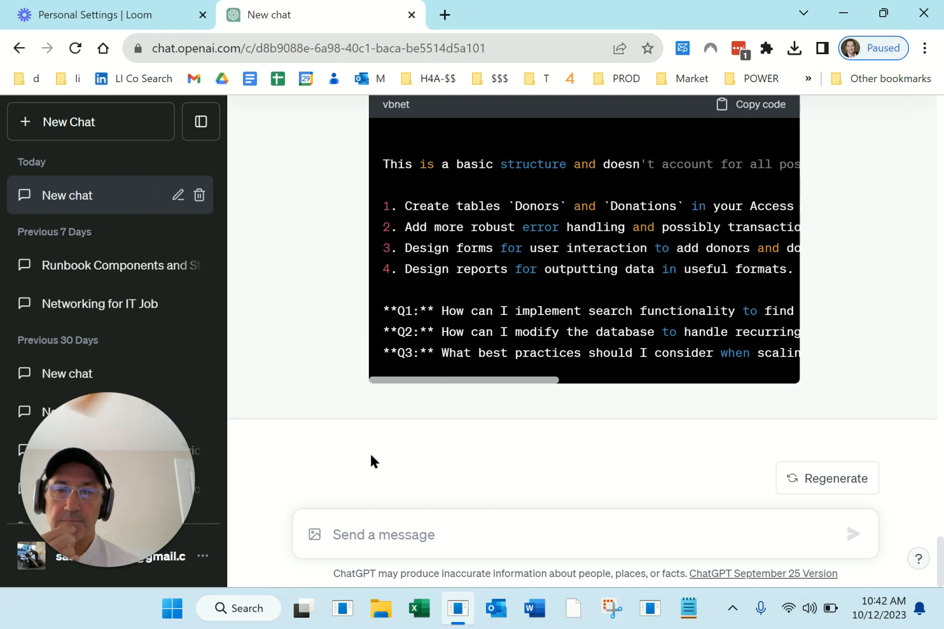
Send the prompt 'write me a vba module to create a microsoft access form for the donors table'
{"action": "left_click", "coordinate": [382, 535]}
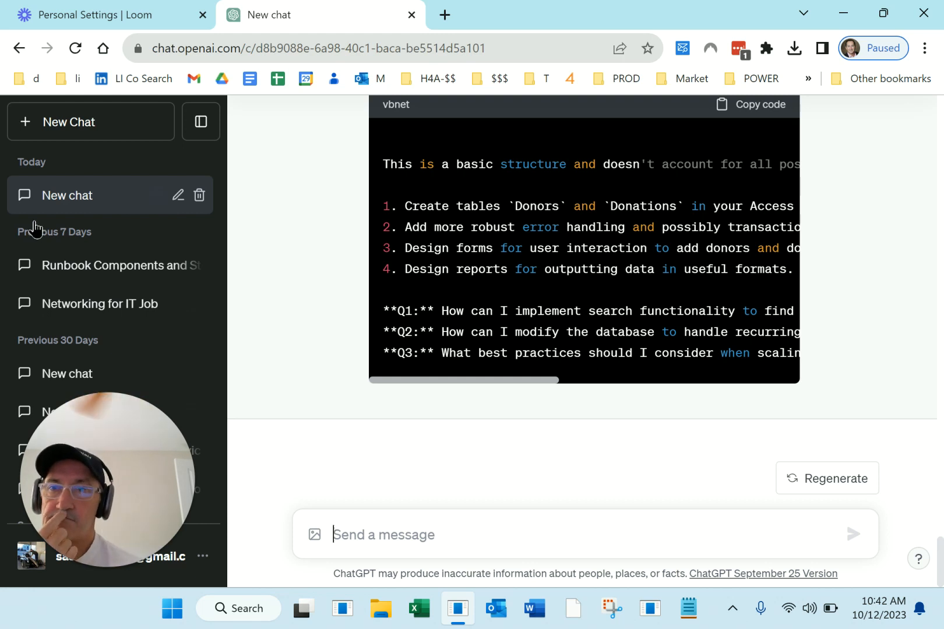
{"action": "type", "text": "write me a vba module to create a microsoft access form for the donors table"}
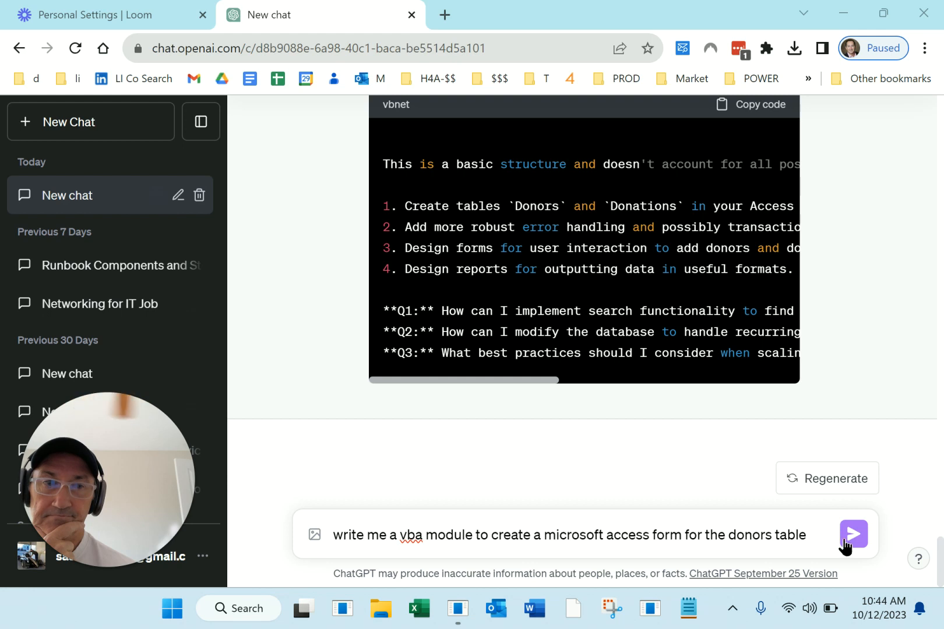
{"action": "mouse_move", "coordinate": [851, 534]}
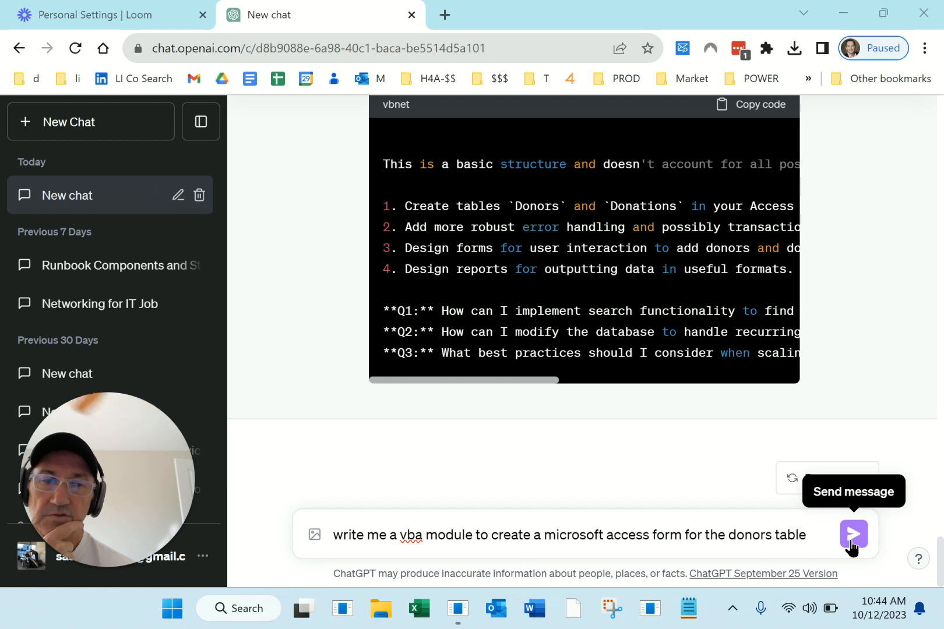
{"action": "left_click", "coordinate": [852, 534]}
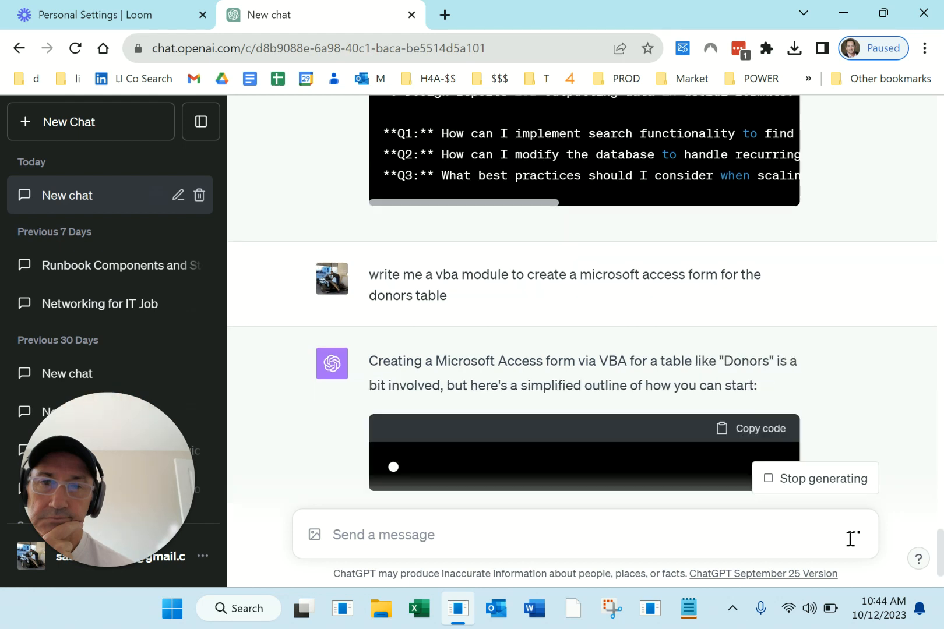
Scroll through the donors-form VBA module answer down to its Q1–Q3 follow-up questions
{"action": "scroll", "scroll_direction": "down", "scroll_amount": 3}
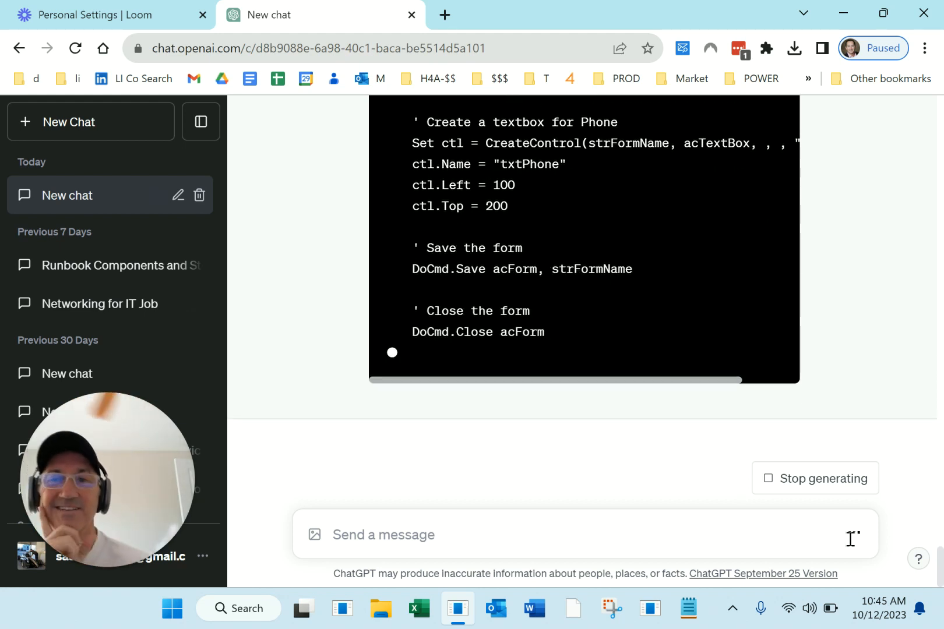
{"action": "scroll", "scroll_direction": "down", "scroll_amount": 3}
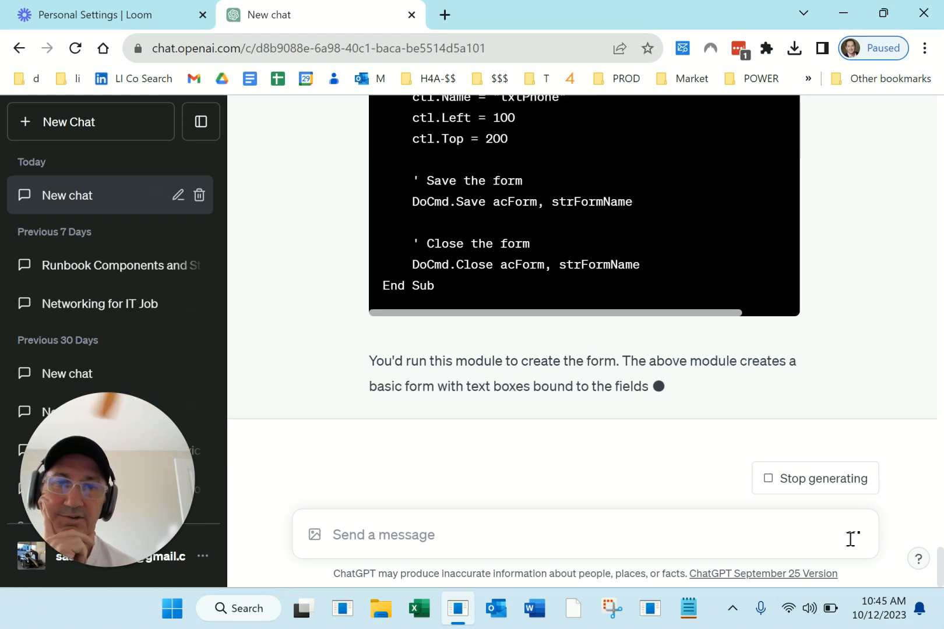
{"action": "scroll", "scroll_direction": "down", "scroll_amount": 3}
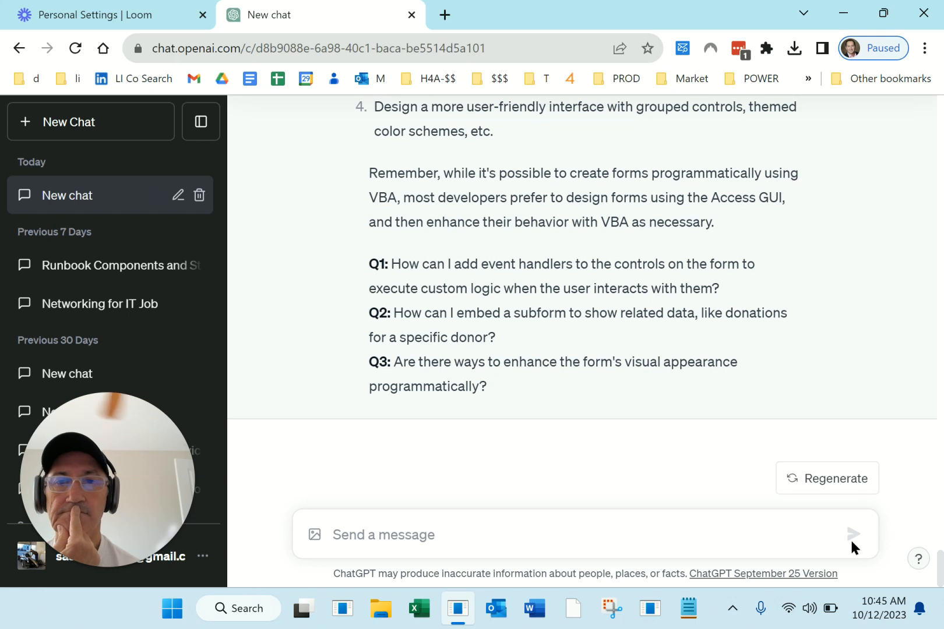
{"action": "mouse_move", "coordinate": [107, 221]}
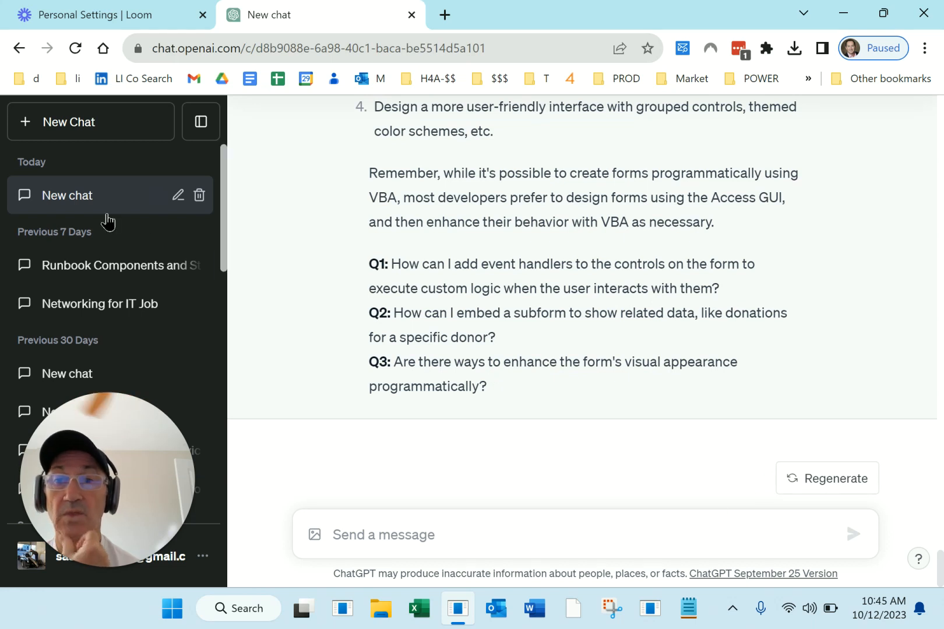